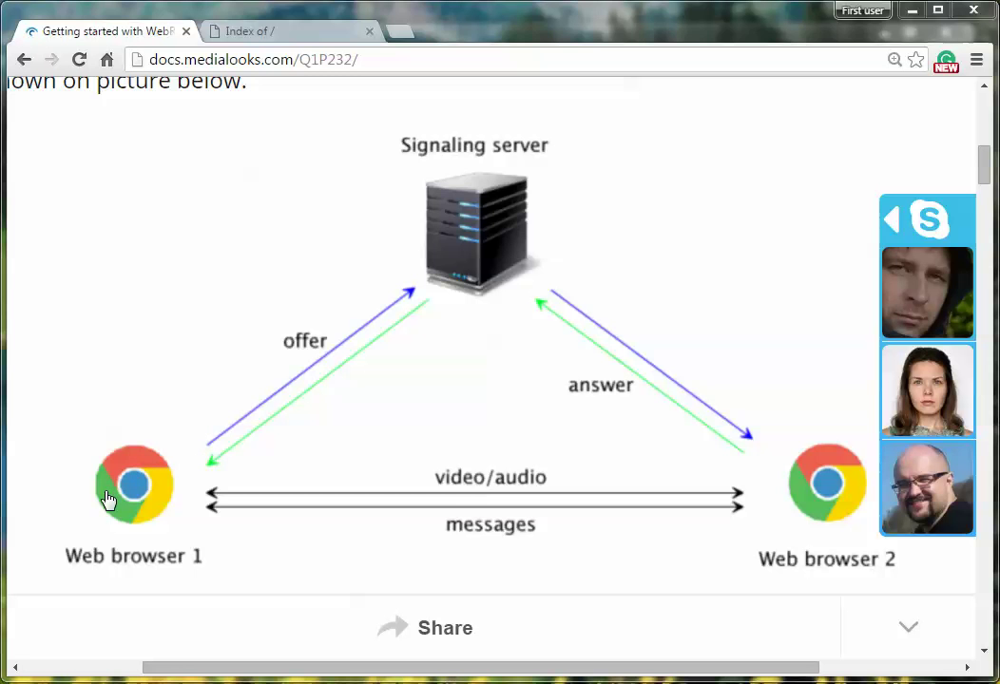
{"action": "mouse_move", "coordinate": [542, 498]}
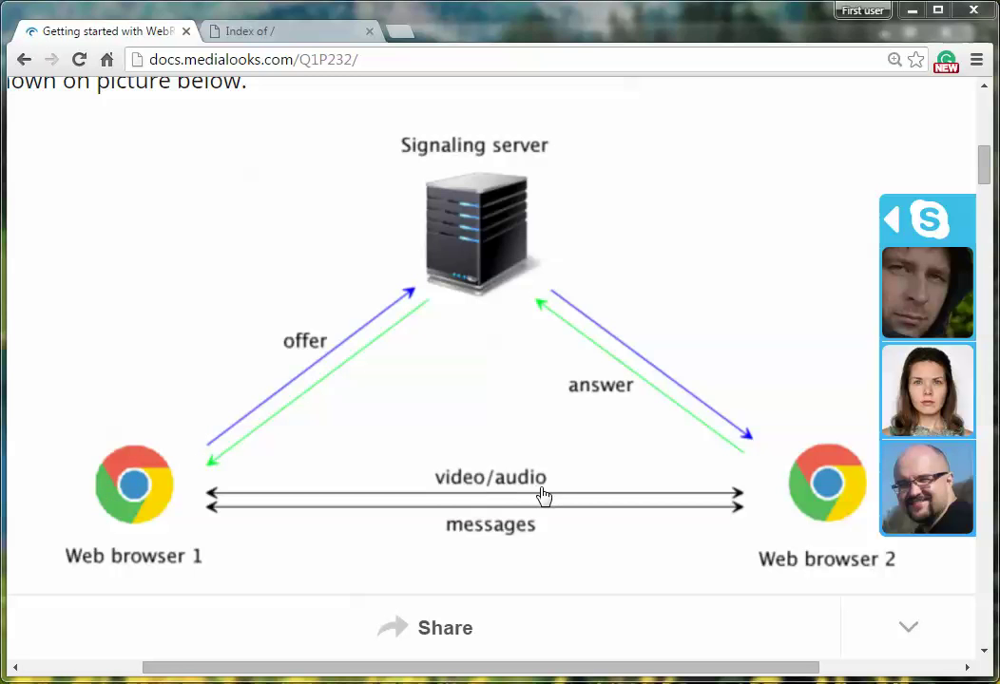
{"action": "mouse_move", "coordinate": [121, 496]}
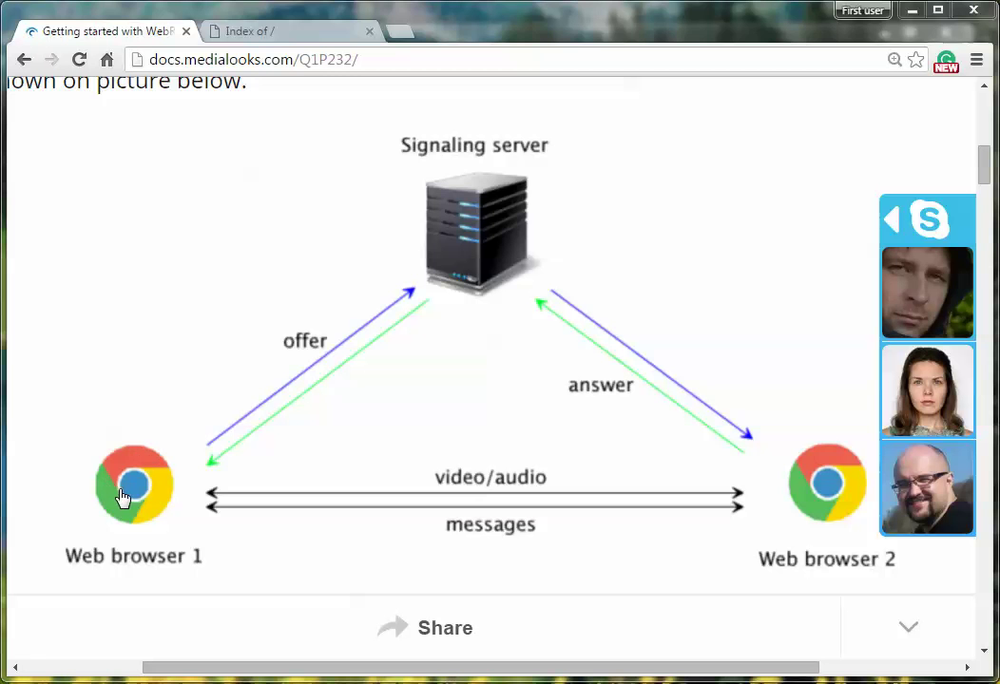
{"action": "mouse_move", "coordinate": [267, 530]}
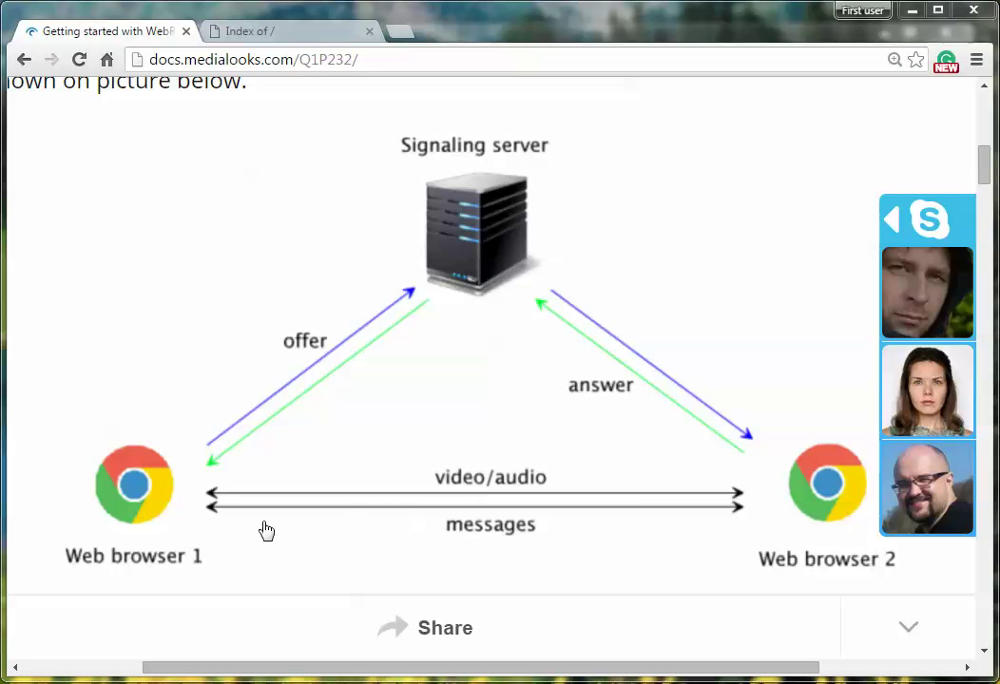
{"action": "mouse_move", "coordinate": [180, 533]}
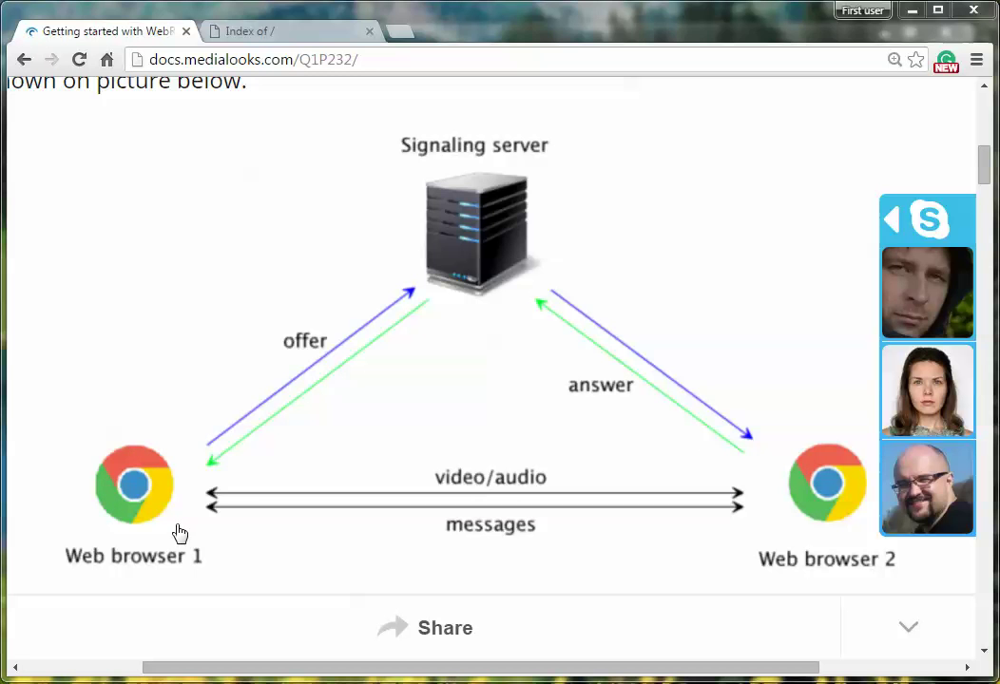
{"action": "mouse_move", "coordinate": [209, 506]}
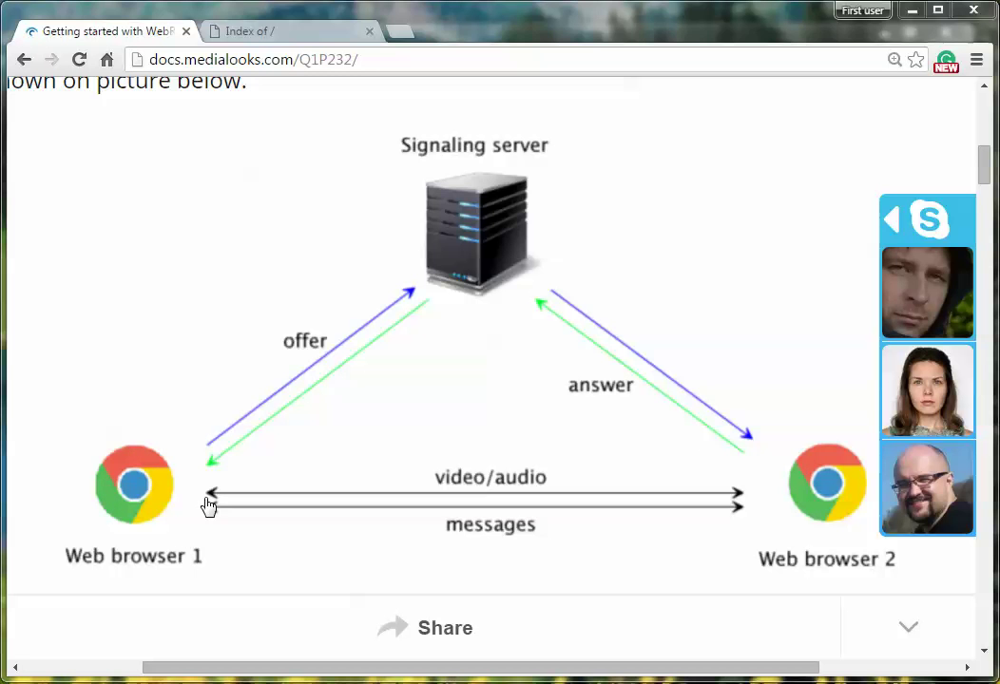
{"action": "mouse_move", "coordinate": [474, 362]}
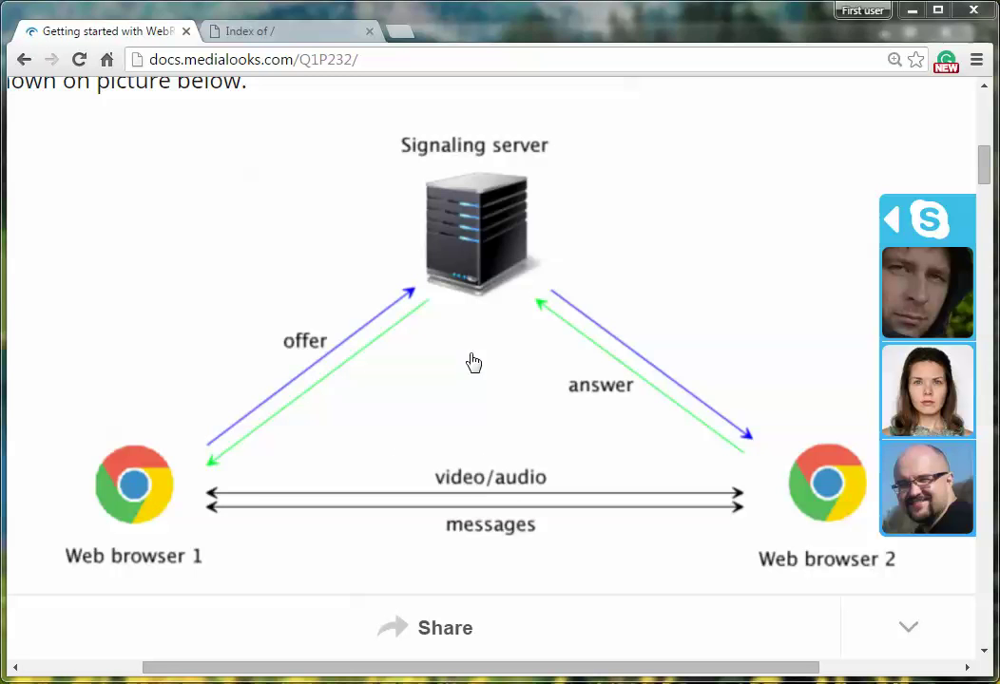
{"action": "mouse_move", "coordinate": [289, 414]}
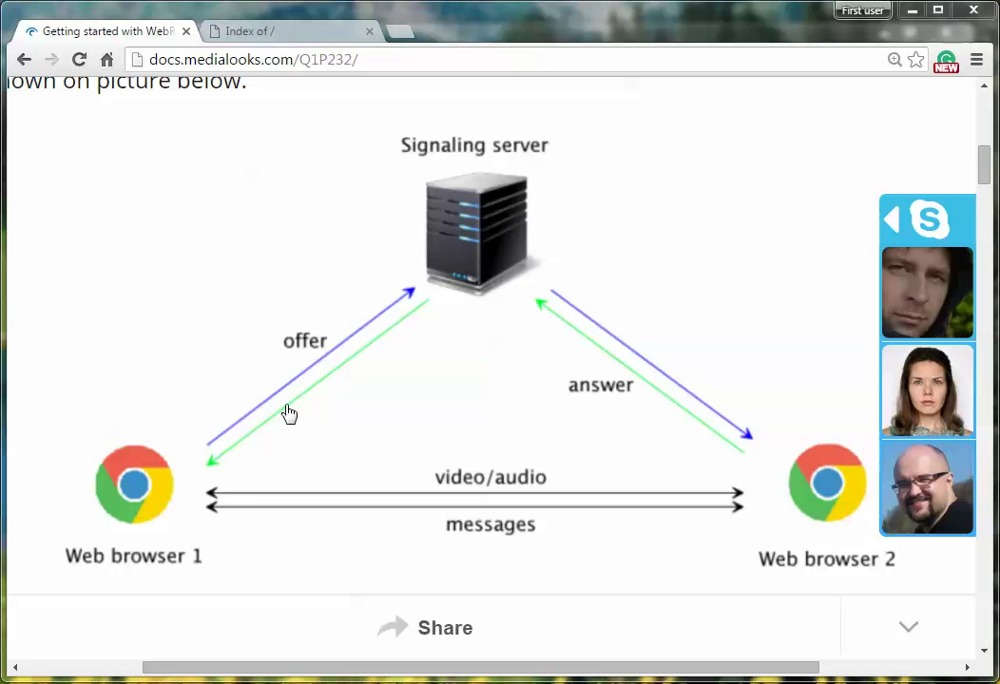
{"action": "mouse_move", "coordinate": [428, 380]}
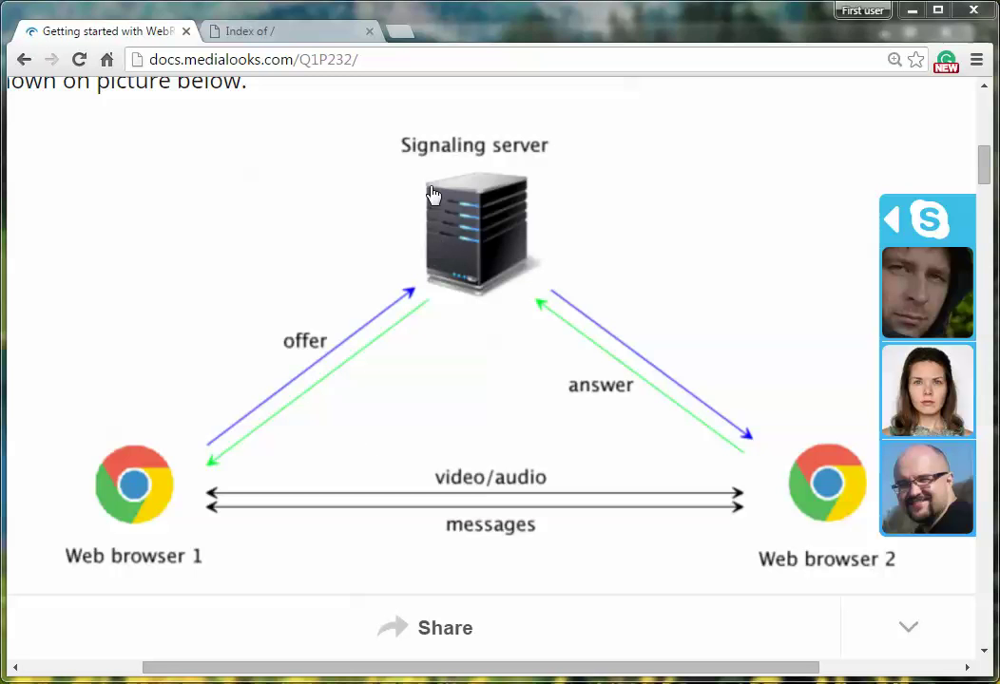
{"action": "mouse_move", "coordinate": [486, 184]}
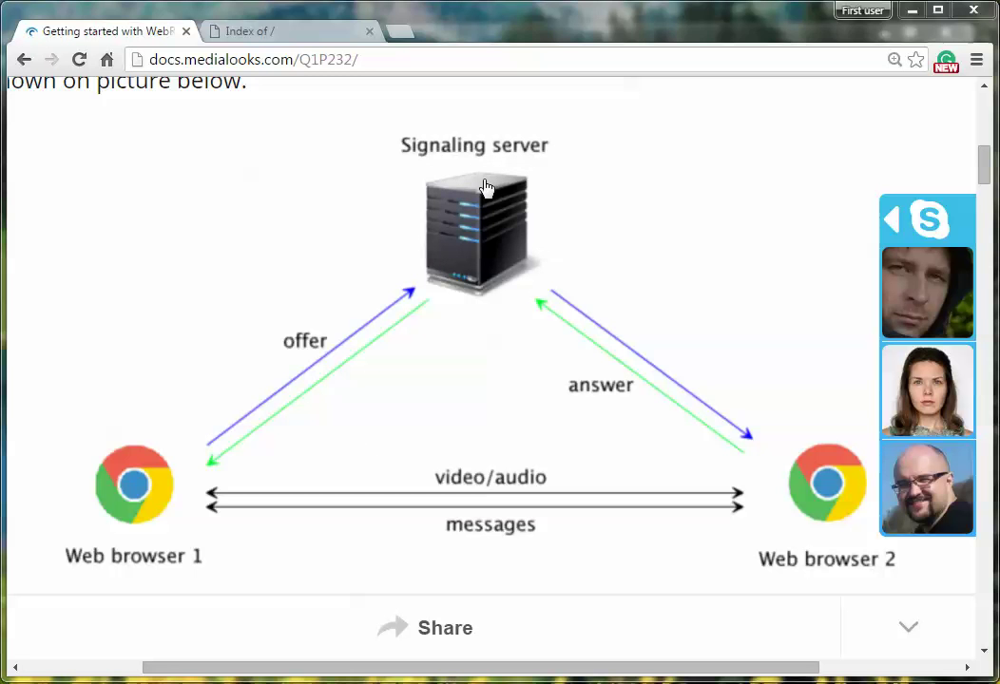
{"action": "mouse_move", "coordinate": [455, 190]}
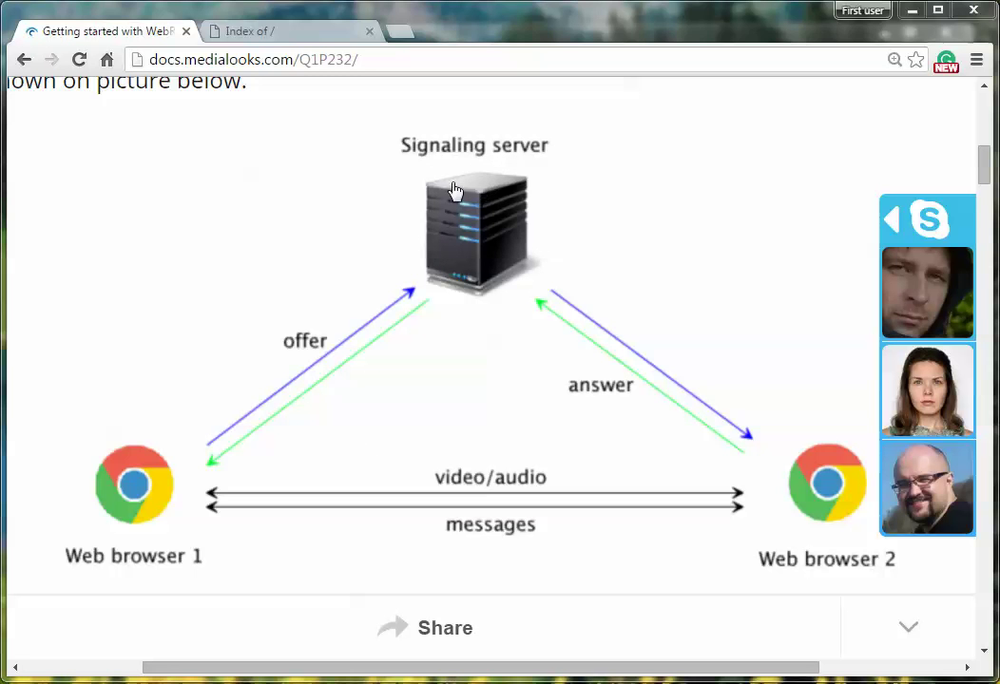
{"action": "mouse_move", "coordinate": [443, 261]}
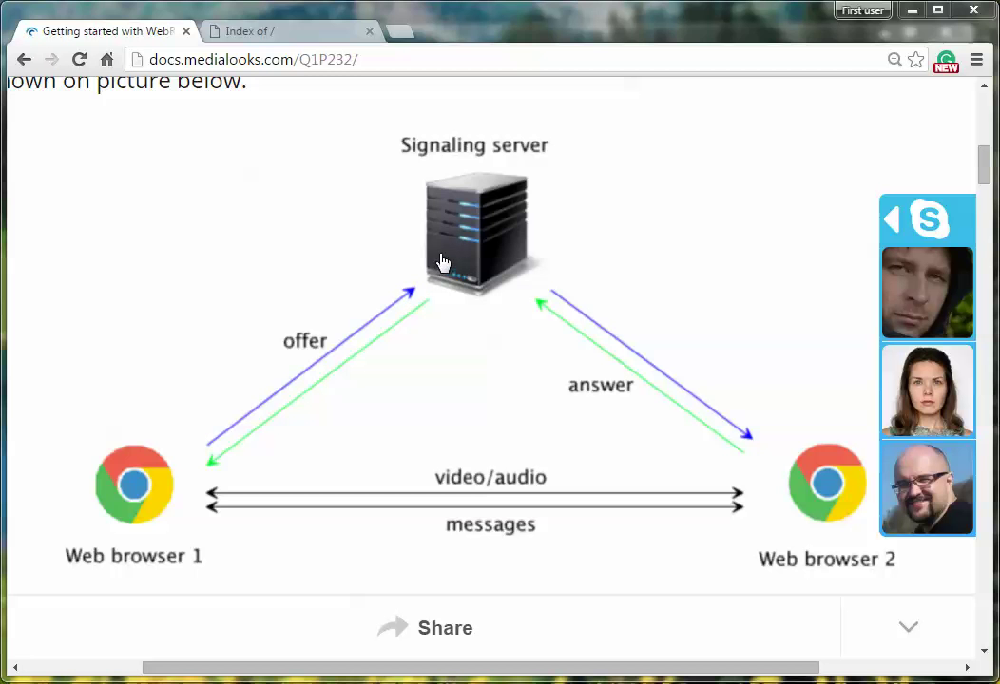
{"action": "mouse_move", "coordinate": [141, 511]}
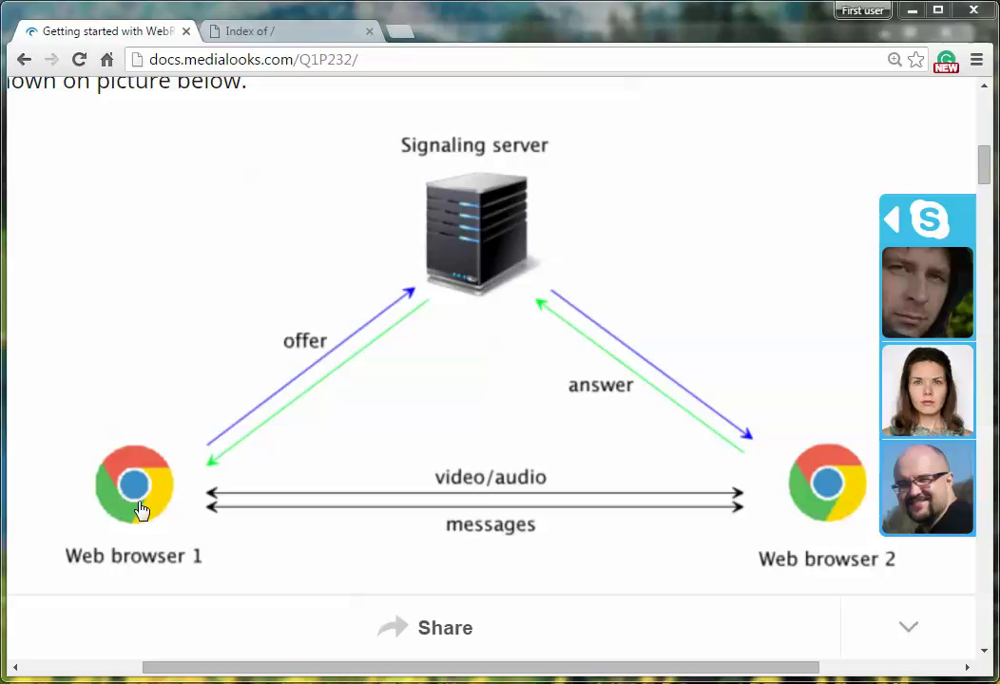
{"action": "mouse_move", "coordinate": [136, 508]}
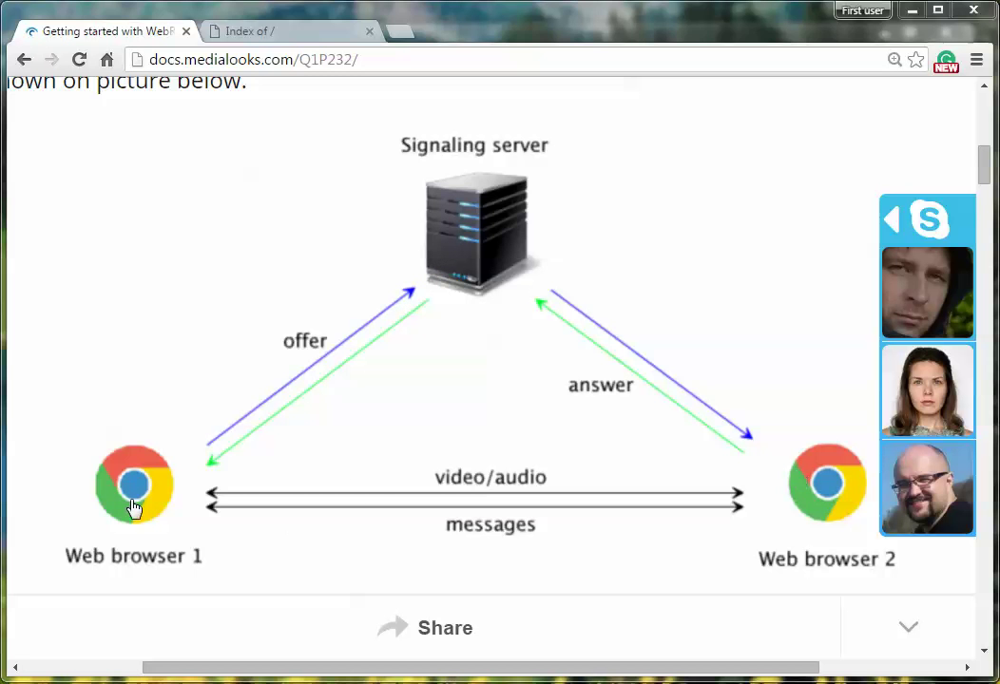
{"action": "mouse_move", "coordinate": [466, 260]}
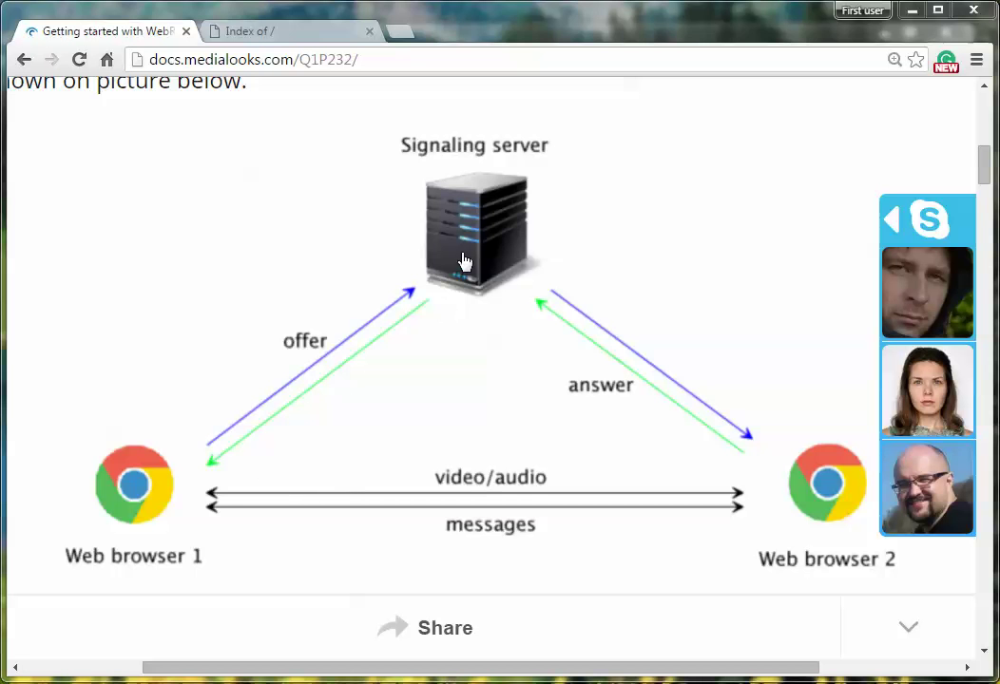
{"action": "mouse_move", "coordinate": [457, 248]}
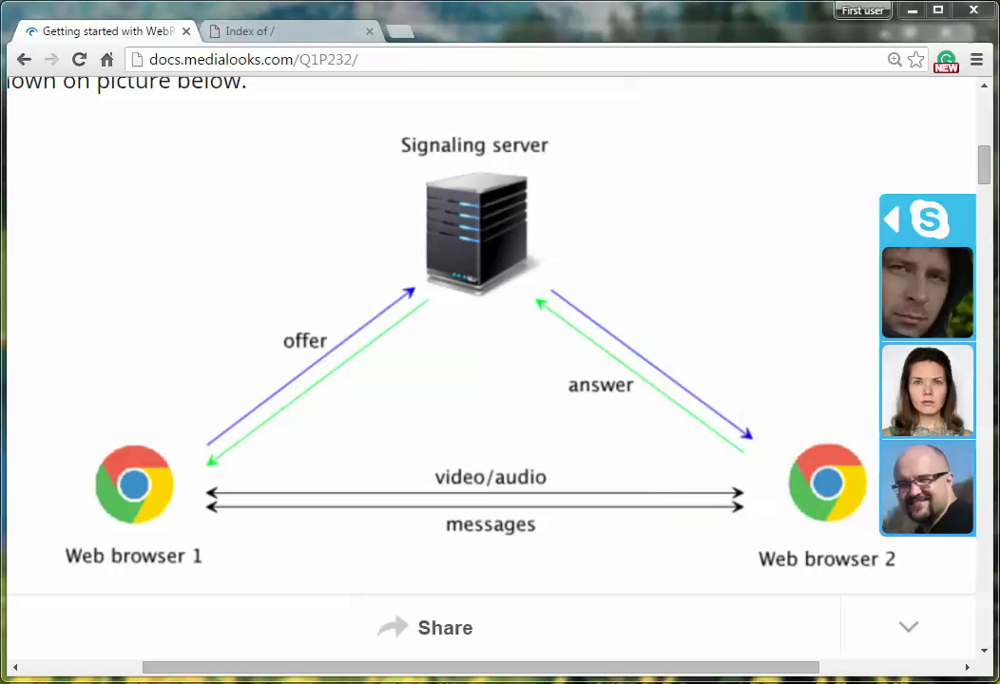
- Scroll to the diagram of the MPlatform source sending video, audio and commands to the browser
{"action": "scroll", "scroll_direction": "down", "scroll_amount": 3}
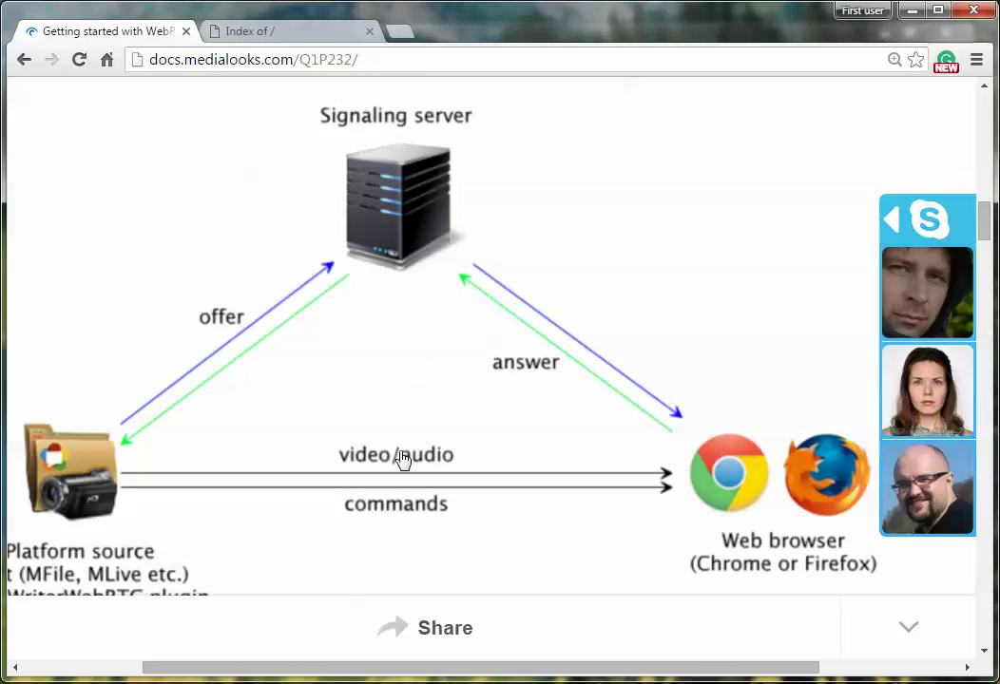
{"action": "mouse_move", "coordinate": [368, 532]}
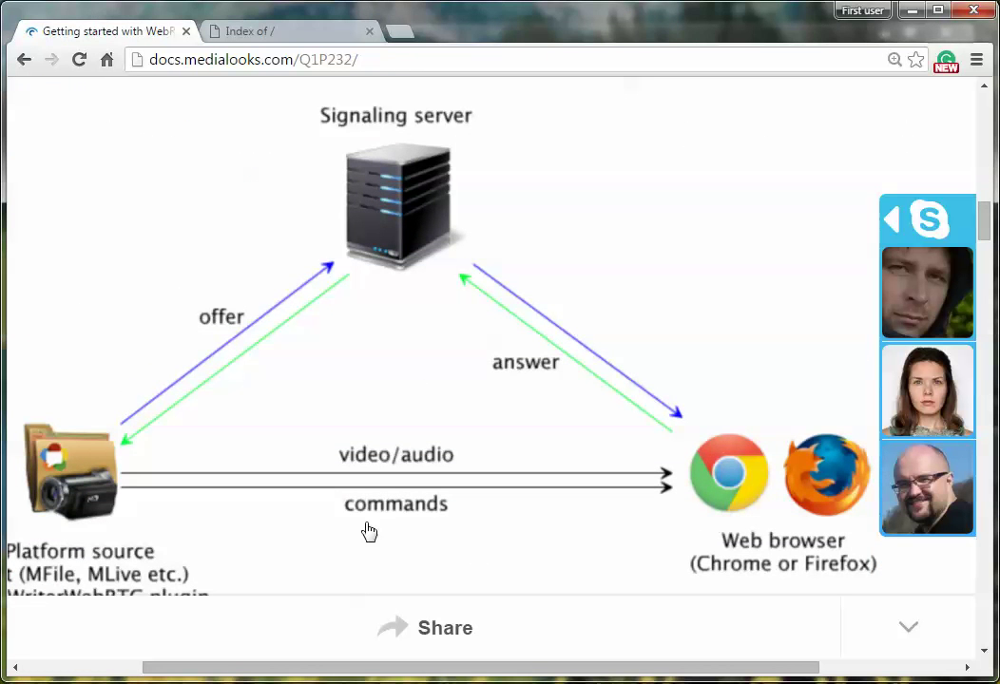
{"action": "mouse_move", "coordinate": [60, 491]}
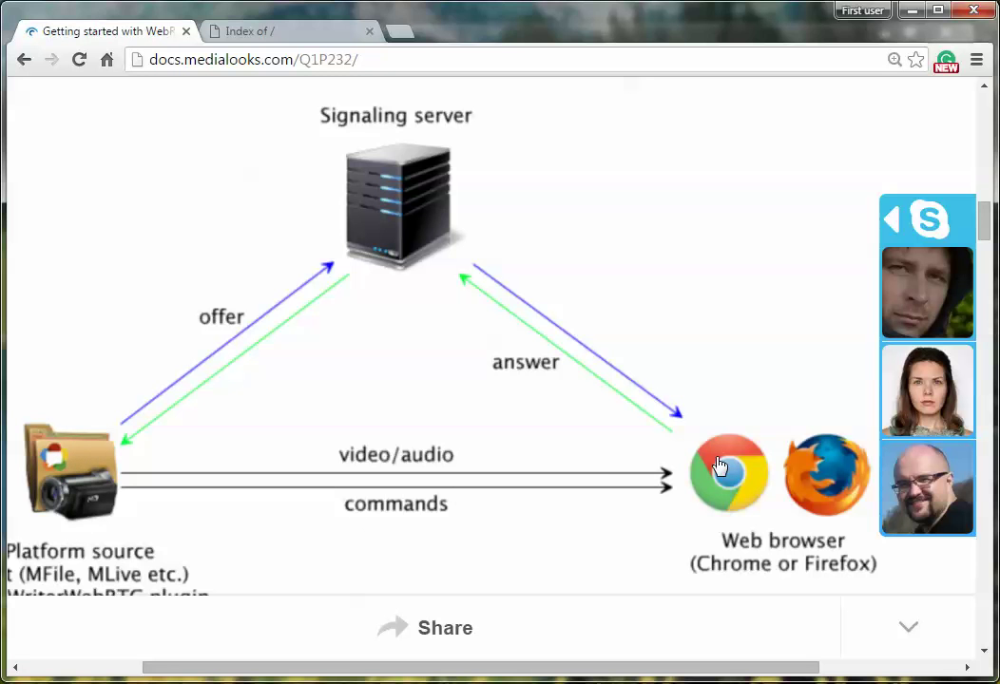
{"action": "mouse_move", "coordinate": [417, 541]}
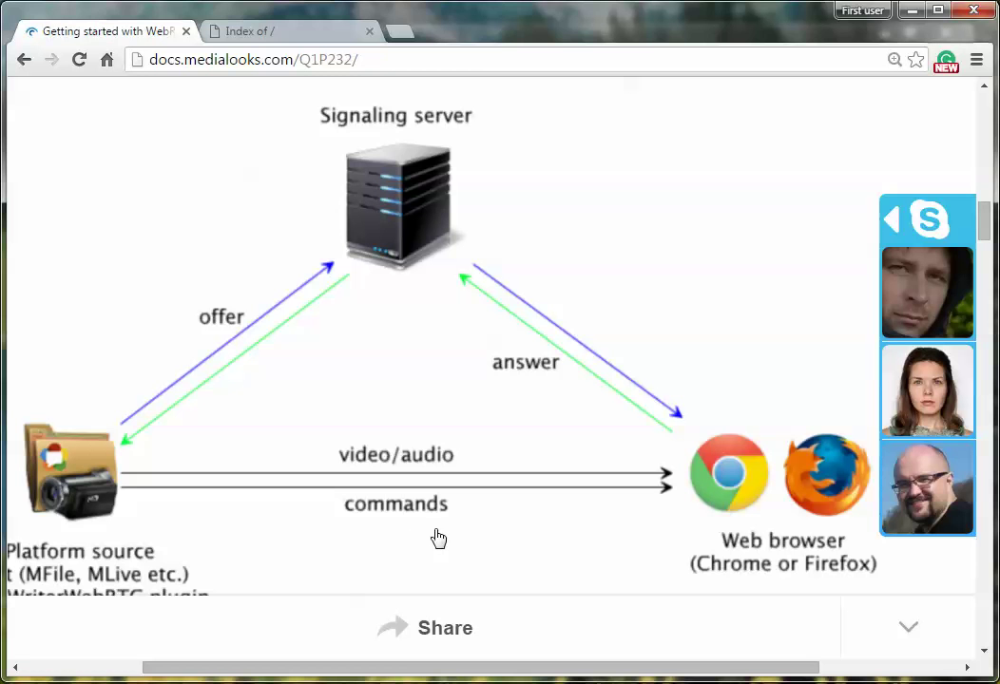
{"action": "mouse_move", "coordinate": [601, 474]}
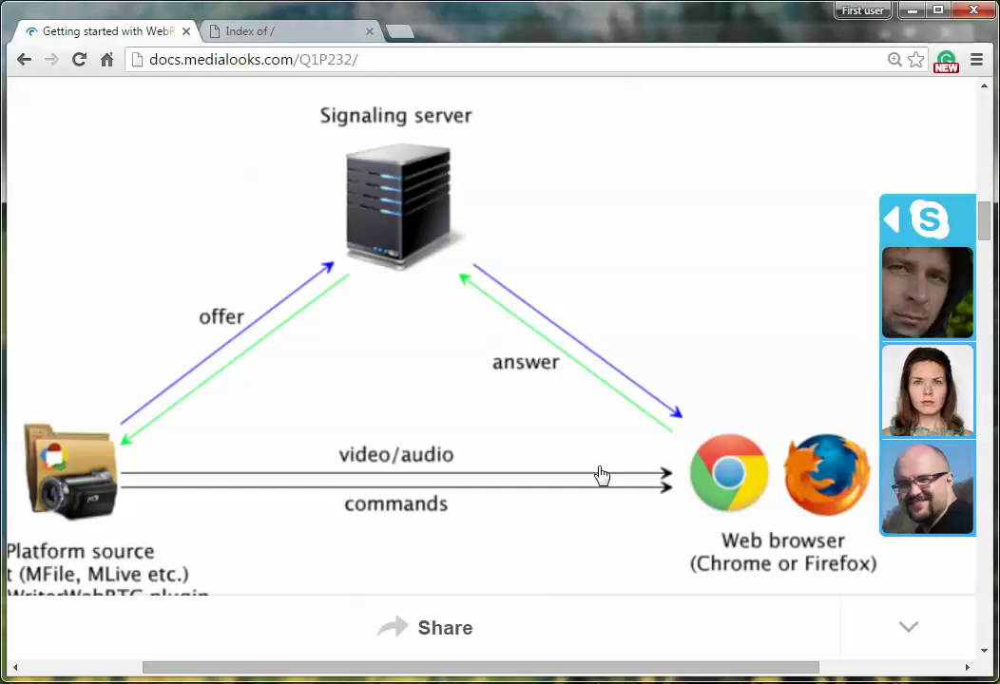
{"action": "mouse_move", "coordinate": [724, 486]}
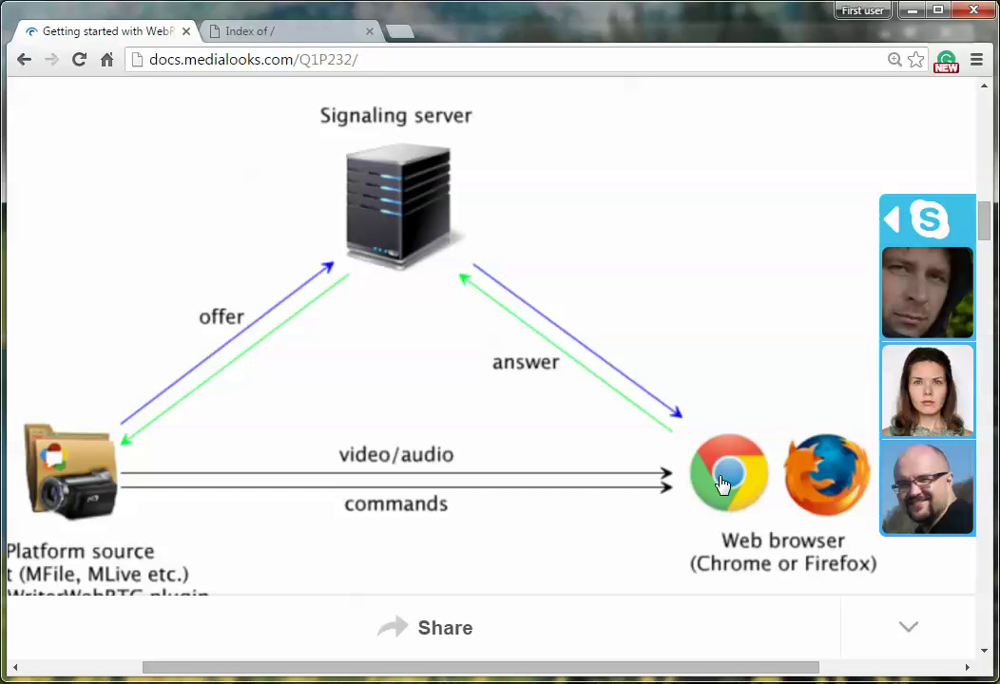
{"action": "mouse_move", "coordinate": [74, 506]}
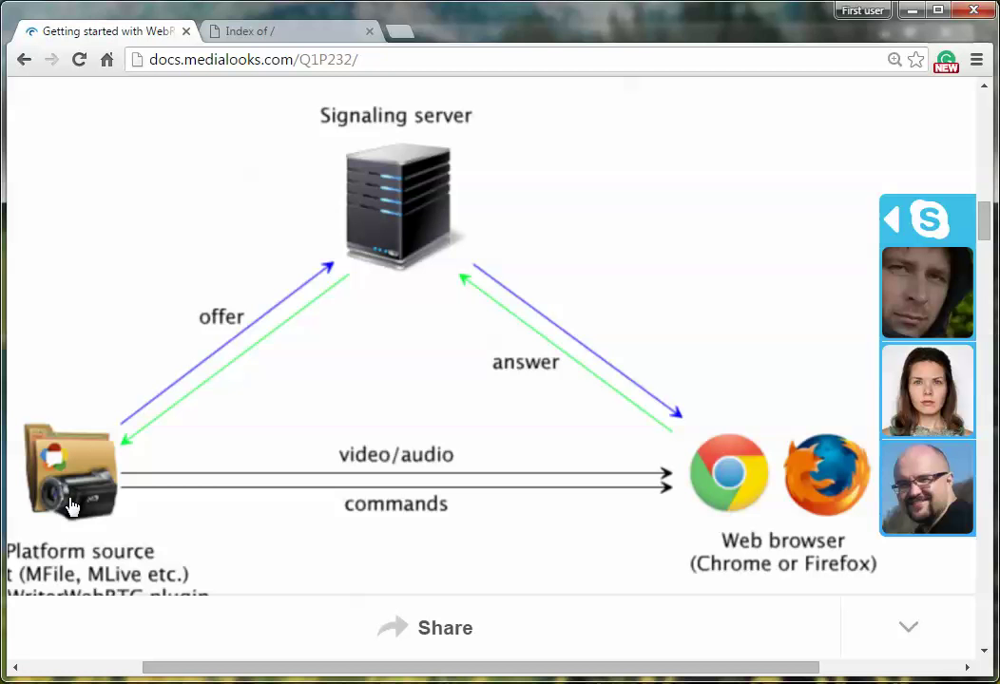
{"action": "mouse_move", "coordinate": [347, 400]}
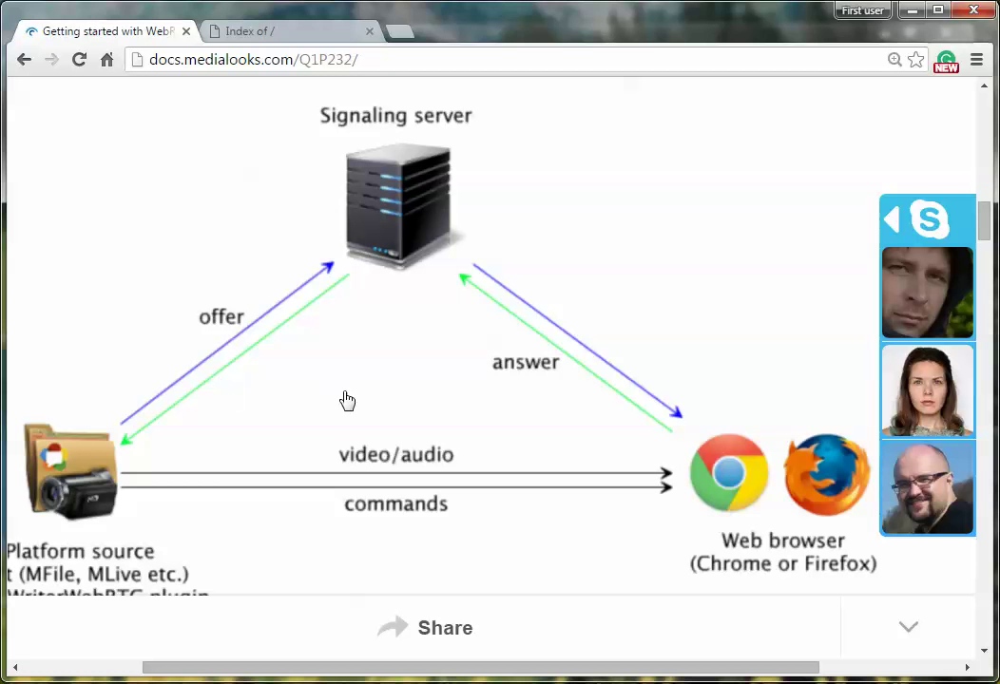
{"action": "mouse_move", "coordinate": [347, 416]}
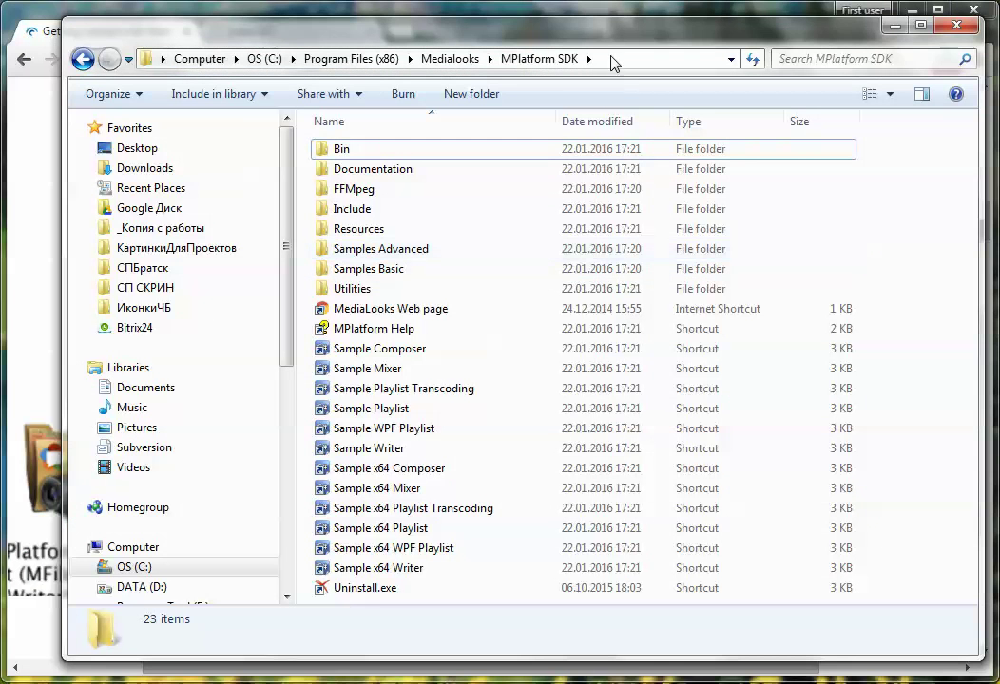
{"action": "mouse_move", "coordinate": [527, 93]}
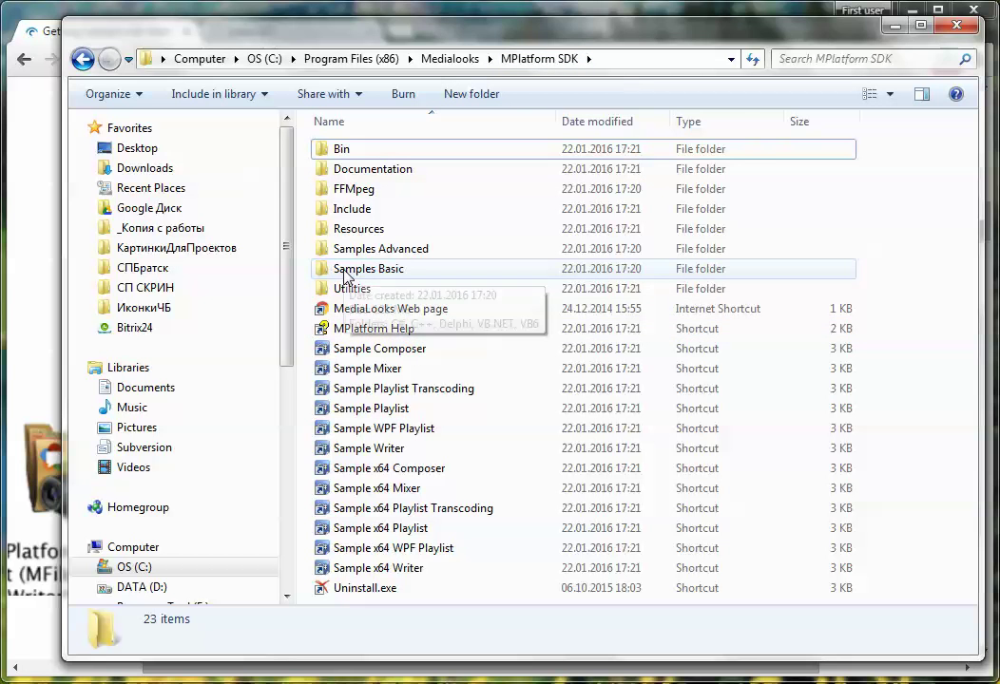
- Enter Samples Basic and open the C# folder, going back once before reopening it
{"action": "double_click", "coordinate": [367, 268]}
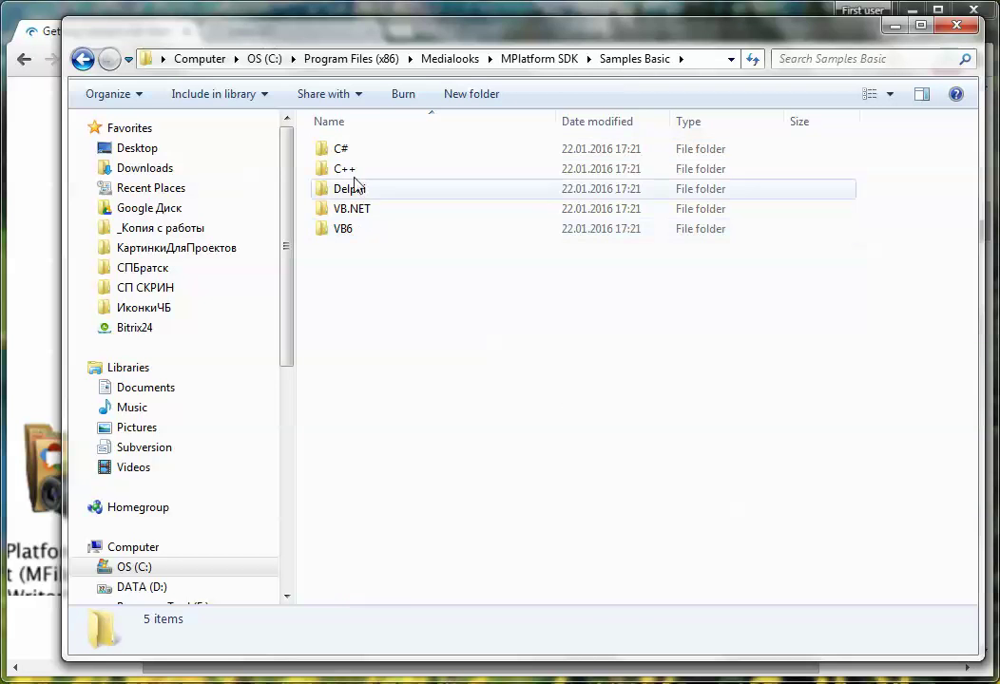
{"action": "left_click", "coordinate": [340, 148]}
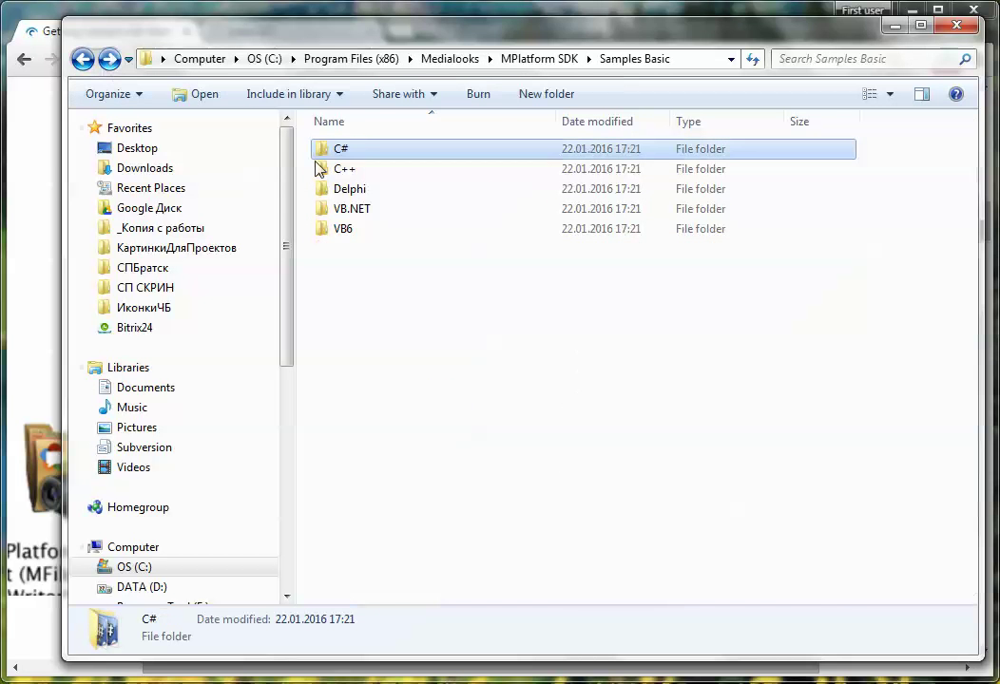
{"action": "mouse_move", "coordinate": [346, 162]}
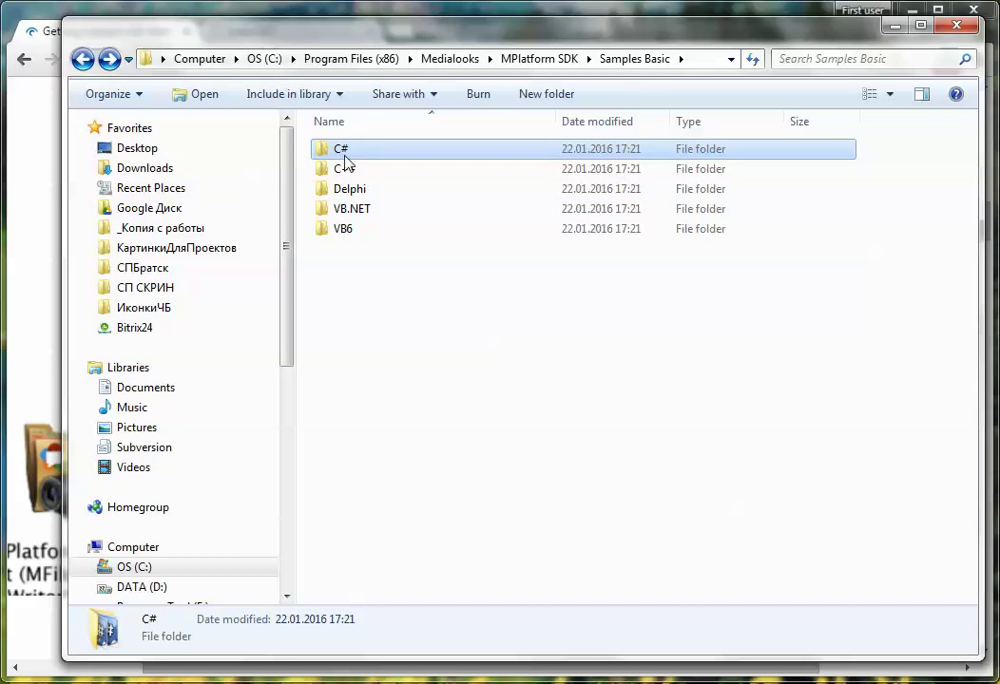
{"action": "mouse_move", "coordinate": [348, 163]}
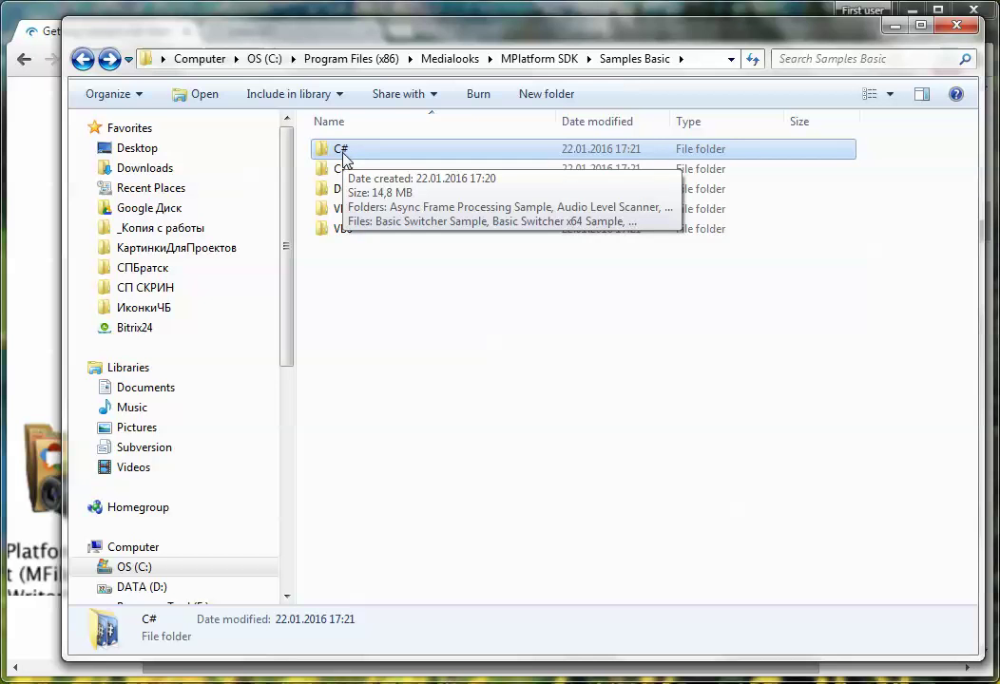
{"action": "double_click", "coordinate": [339, 148]}
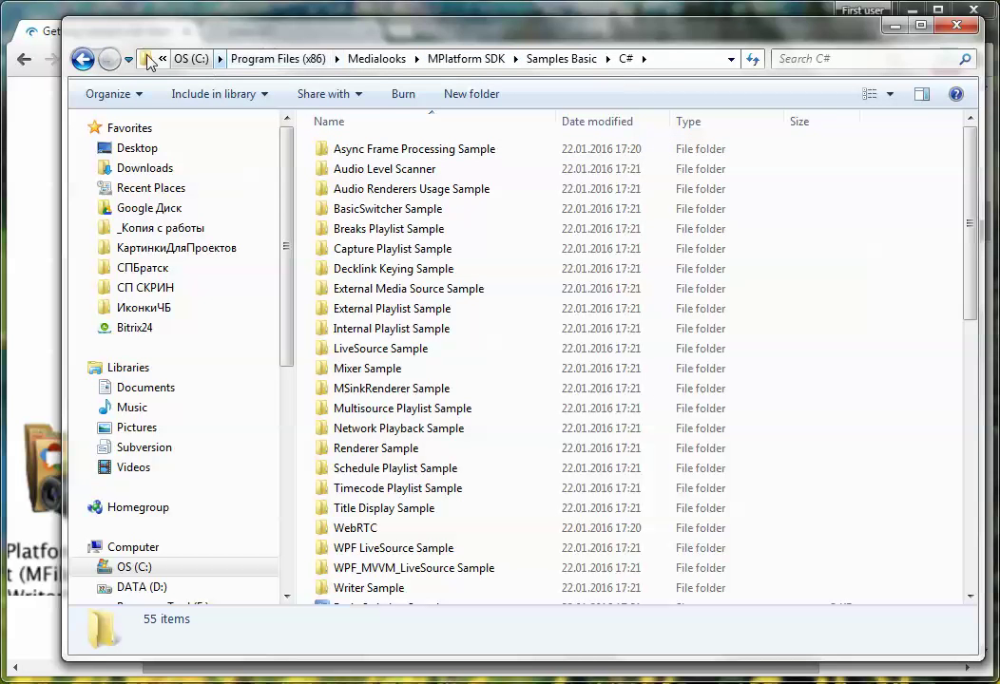
{"action": "left_click", "coordinate": [129, 57]}
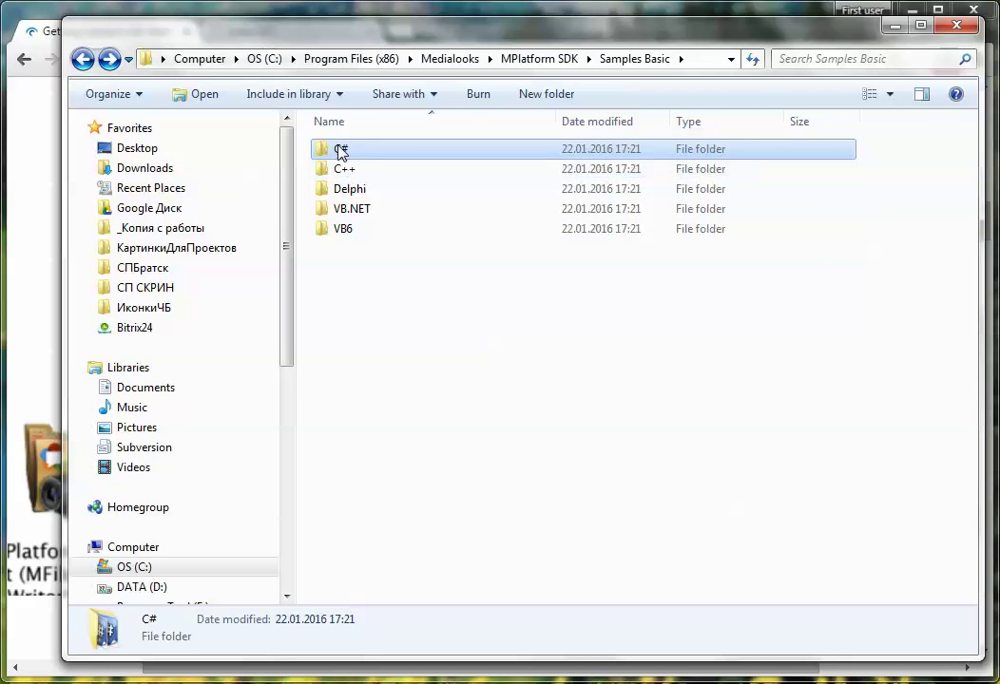
{"action": "double_click", "coordinate": [340, 148]}
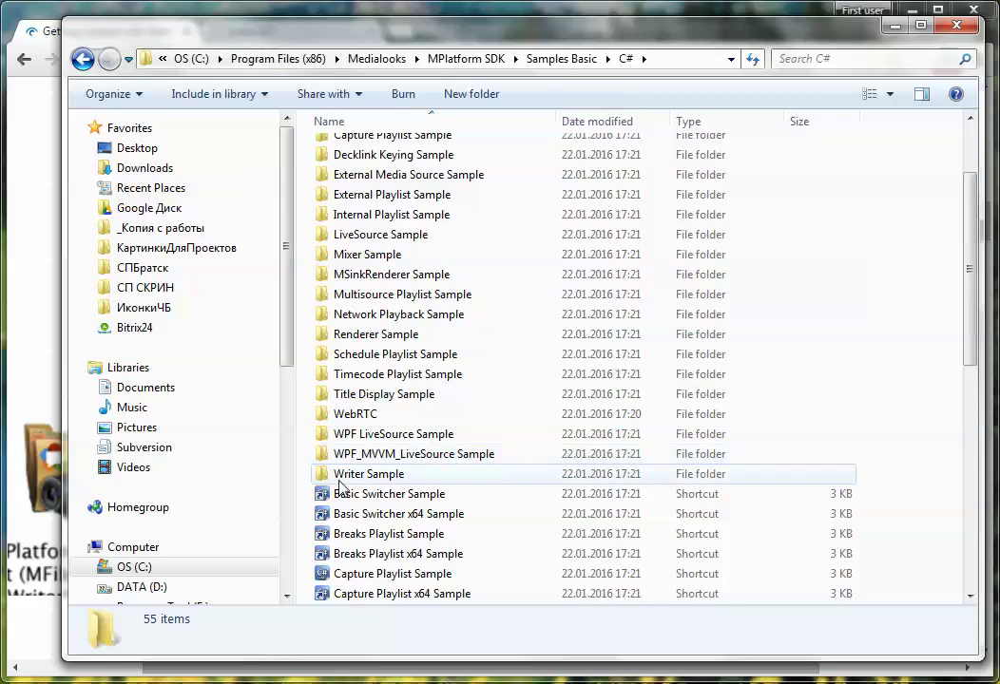
- Enter WebRTC, look inside the HTML test pages, then pick Sample Streaming To Browser
{"action": "double_click", "coordinate": [354, 414]}
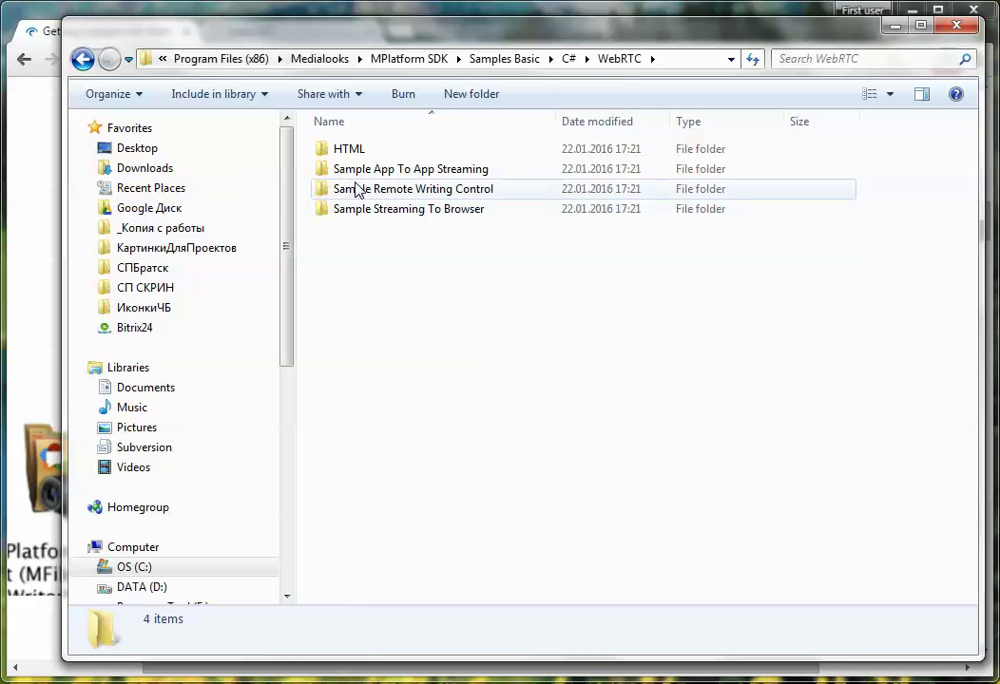
{"action": "left_click", "coordinate": [407, 208]}
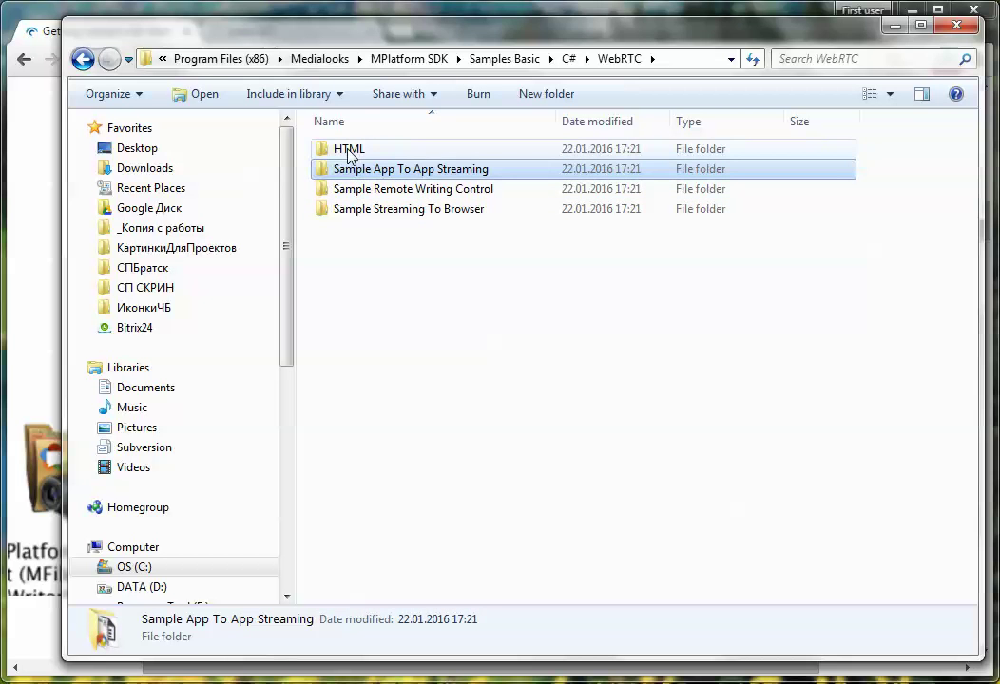
{"action": "double_click", "coordinate": [348, 149]}
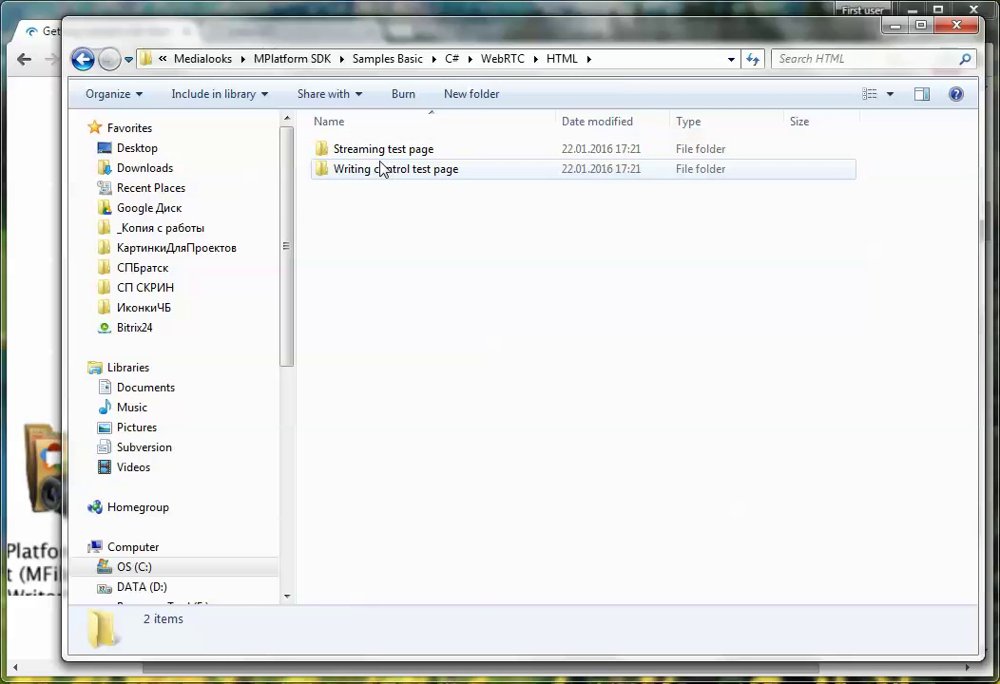
{"action": "left_click", "coordinate": [383, 168]}
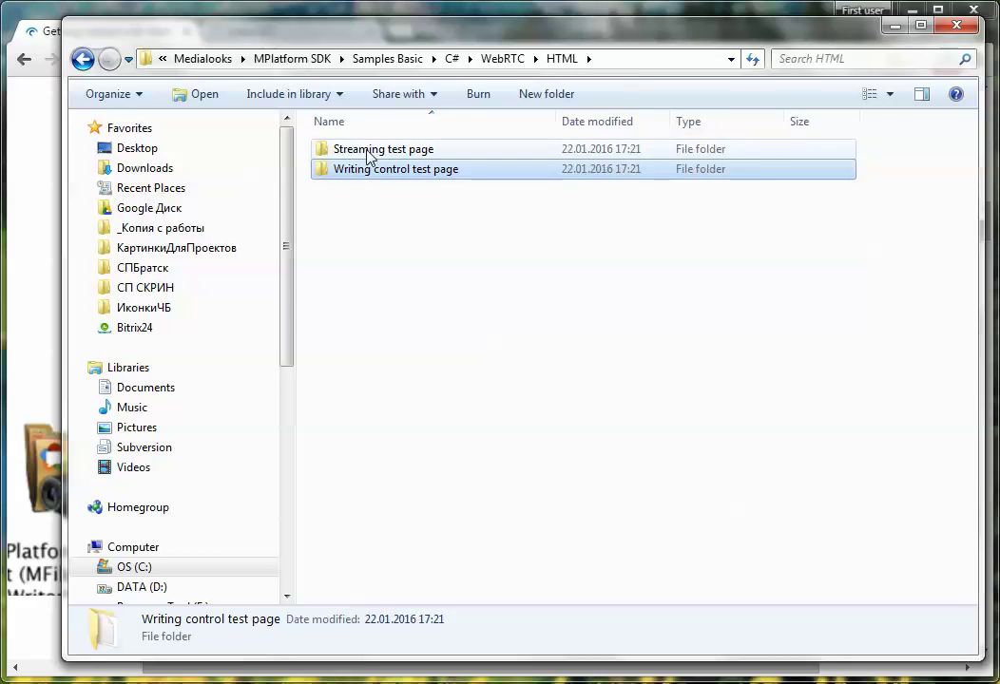
{"action": "left_click", "coordinate": [384, 148]}
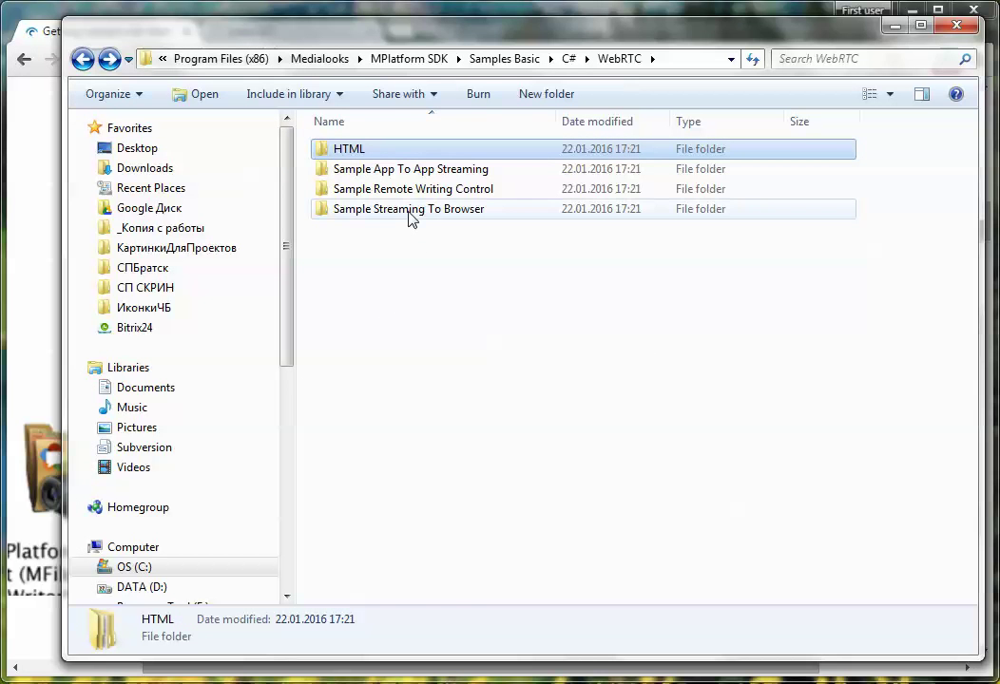
{"action": "left_click", "coordinate": [409, 208]}
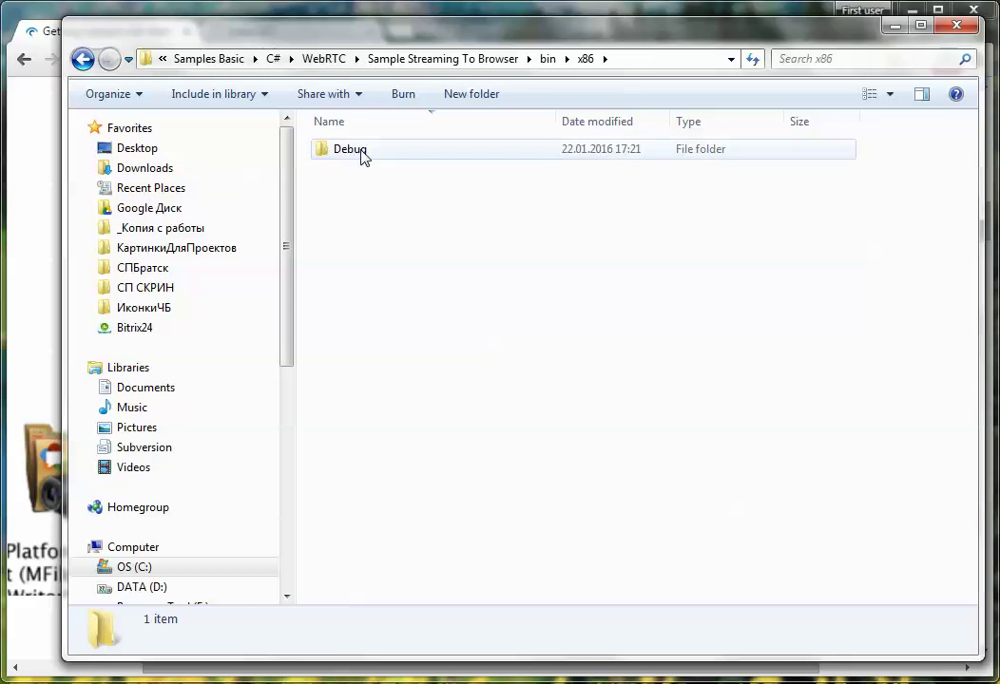
- Run the sample from the Debug folder, add city trial.mp4 to the playlist and play it
{"action": "double_click", "coordinate": [347, 149]}
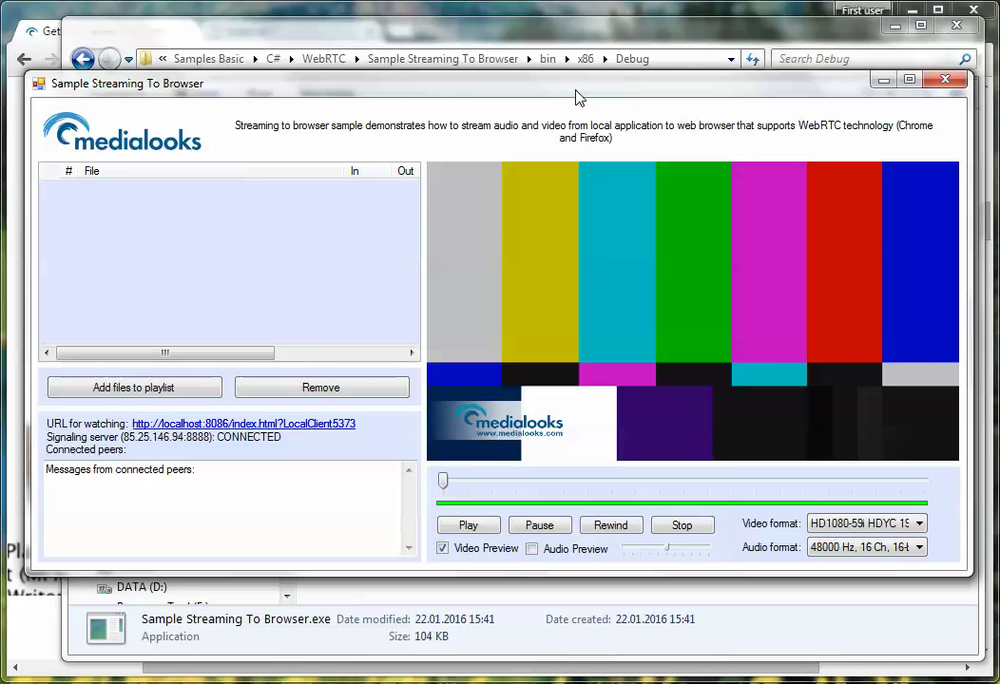
{"action": "mouse_move", "coordinate": [417, 264]}
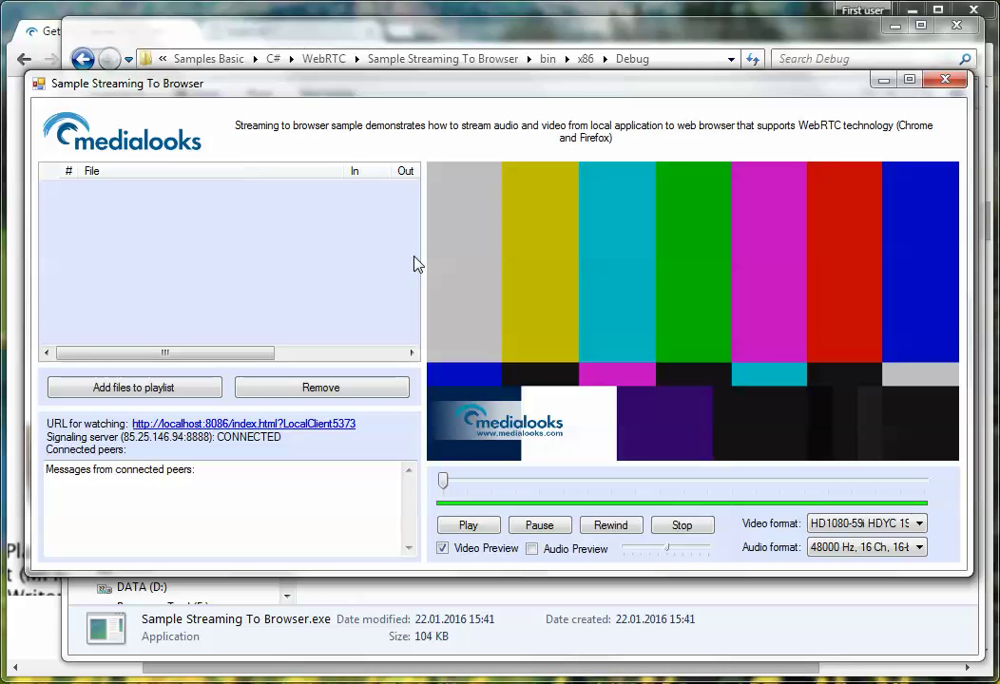
{"action": "mouse_move", "coordinate": [411, 269]}
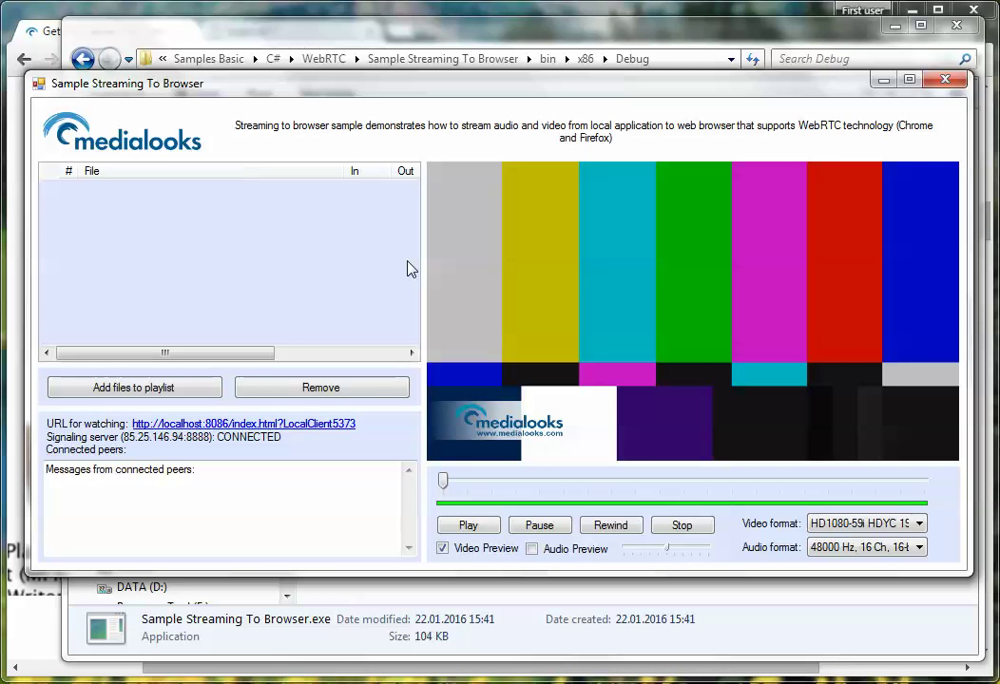
{"action": "mouse_move", "coordinate": [132, 280]}
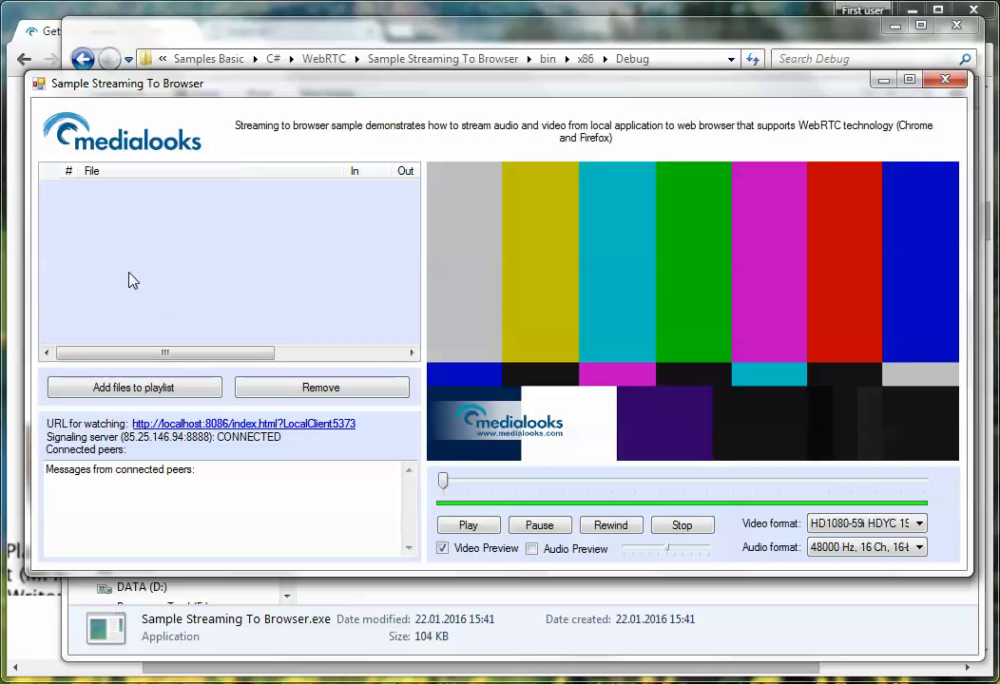
{"action": "mouse_move", "coordinate": [132, 319]}
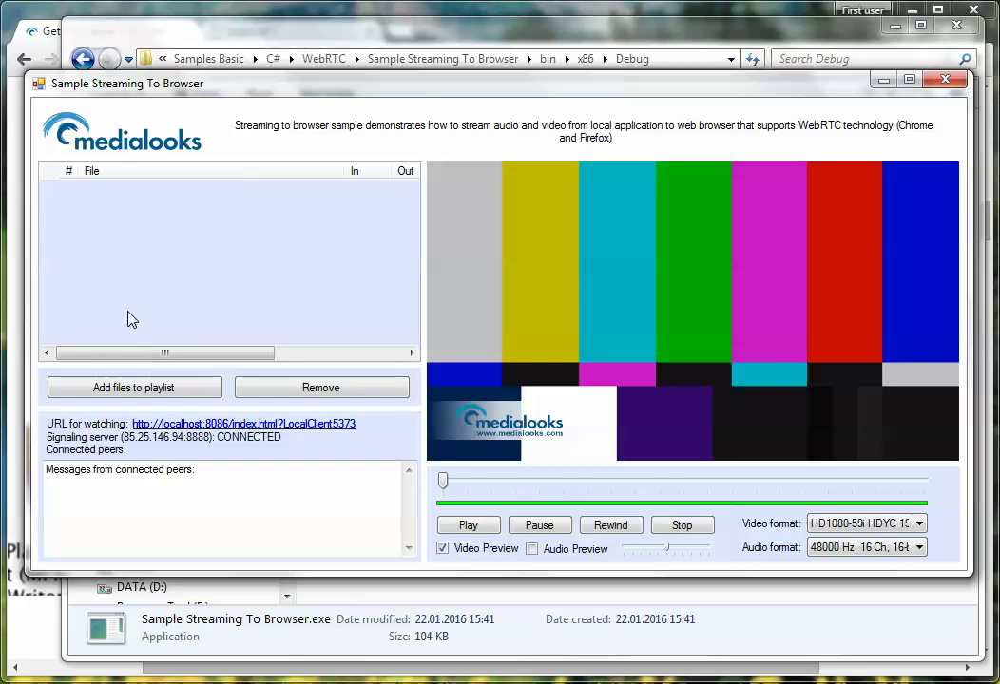
{"action": "mouse_move", "coordinate": [200, 261]}
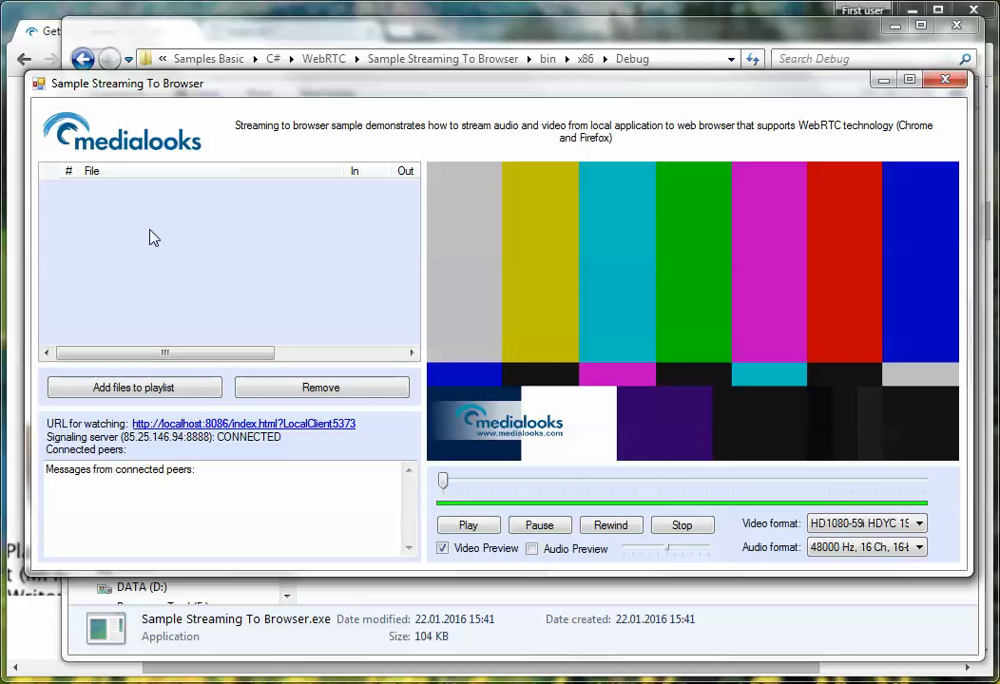
{"action": "left_click", "coordinate": [134, 386]}
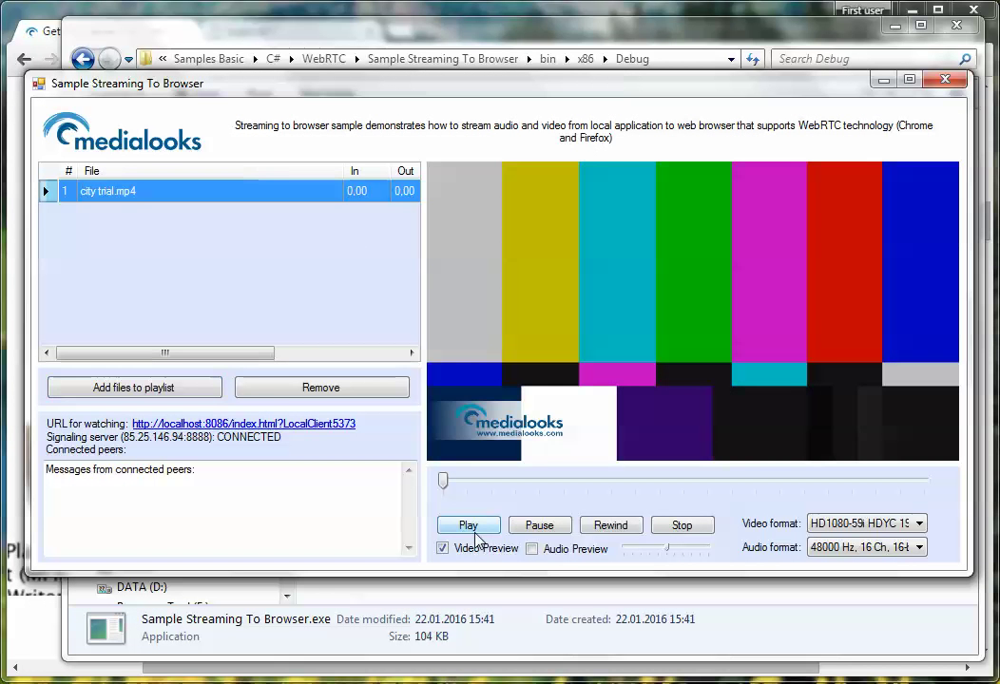
{"action": "left_click", "coordinate": [467, 524]}
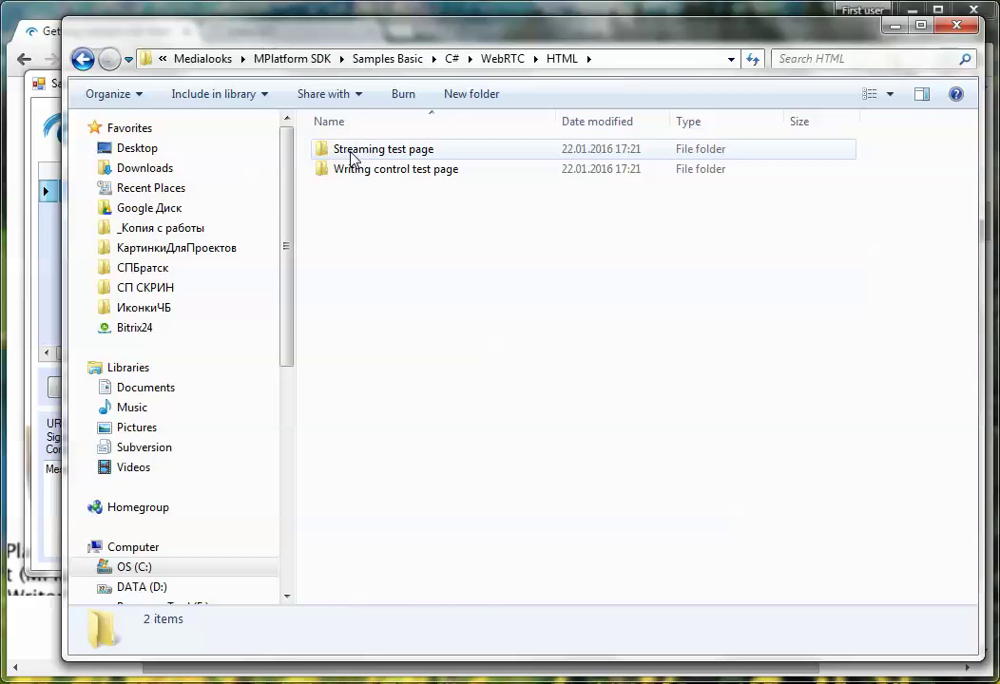
- Open the Streaming test page folder, then test1.ru's www and playlist folders
{"action": "double_click", "coordinate": [383, 148]}
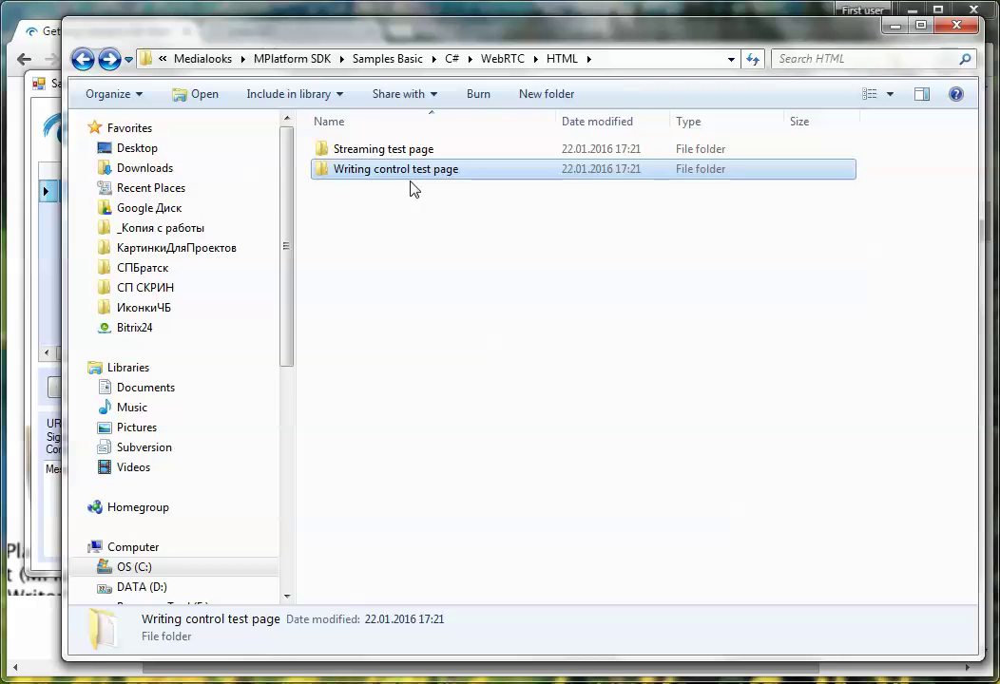
{"action": "mouse_move", "coordinate": [356, 156]}
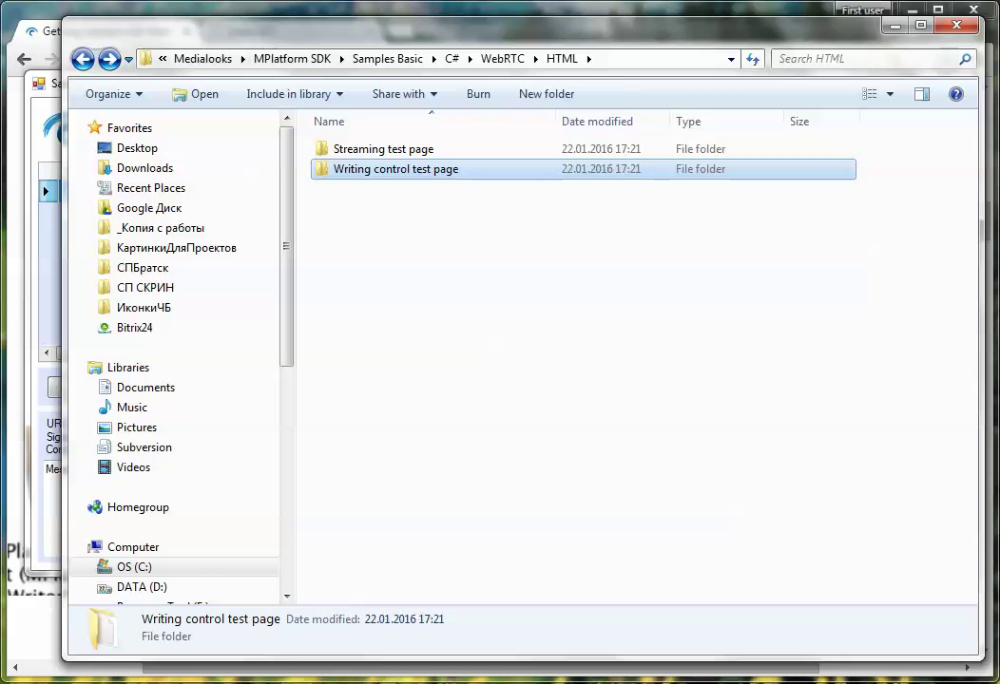
{"action": "mouse_move", "coordinate": [648, 352]}
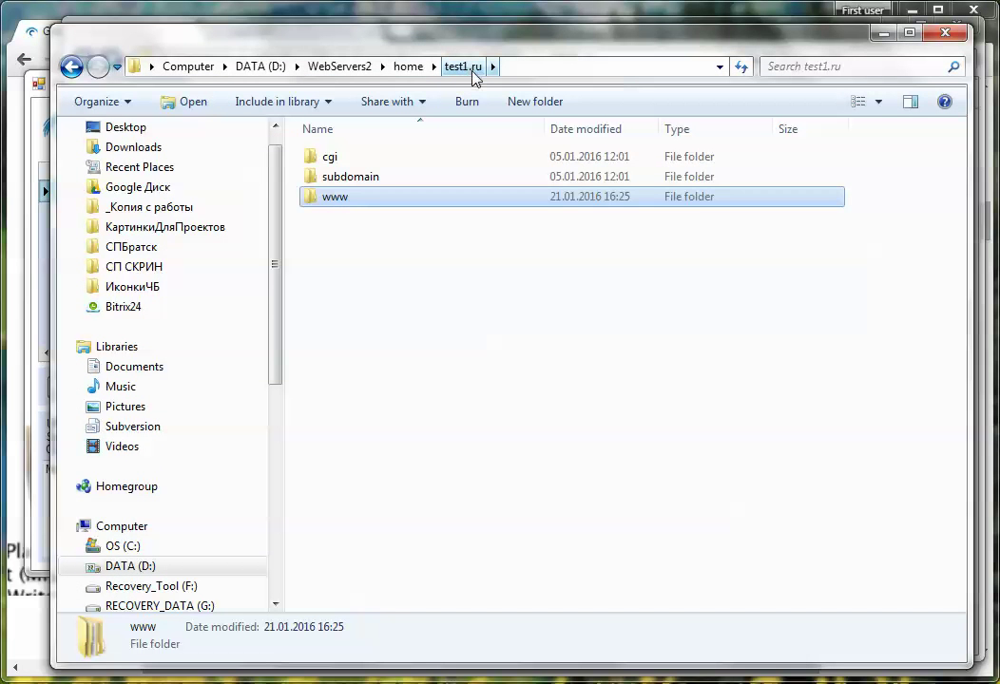
{"action": "double_click", "coordinate": [335, 197]}
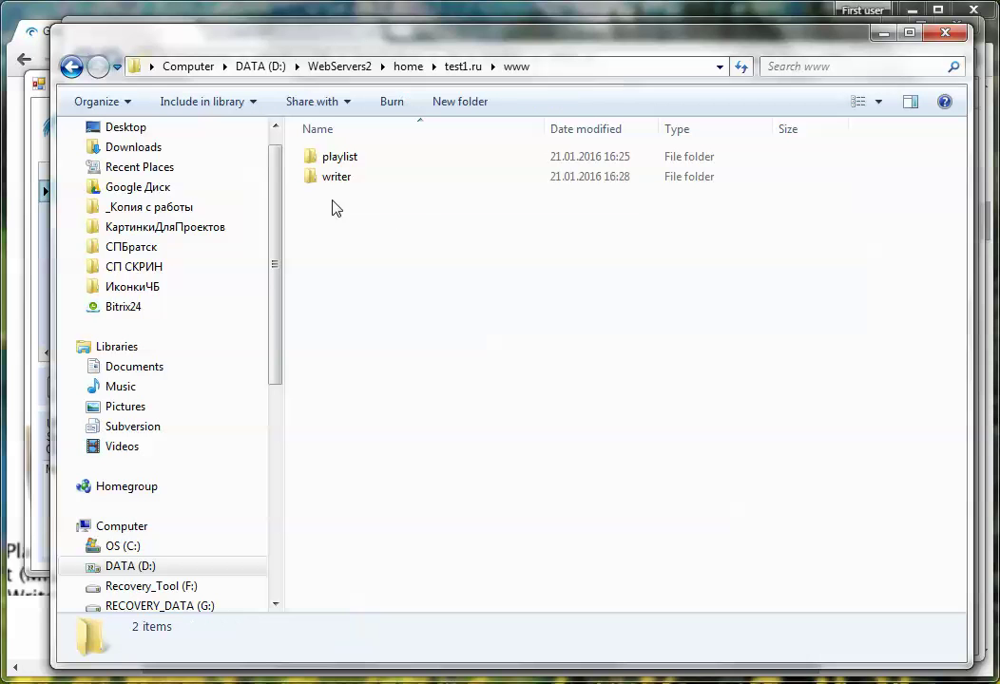
{"action": "left_click", "coordinate": [339, 156]}
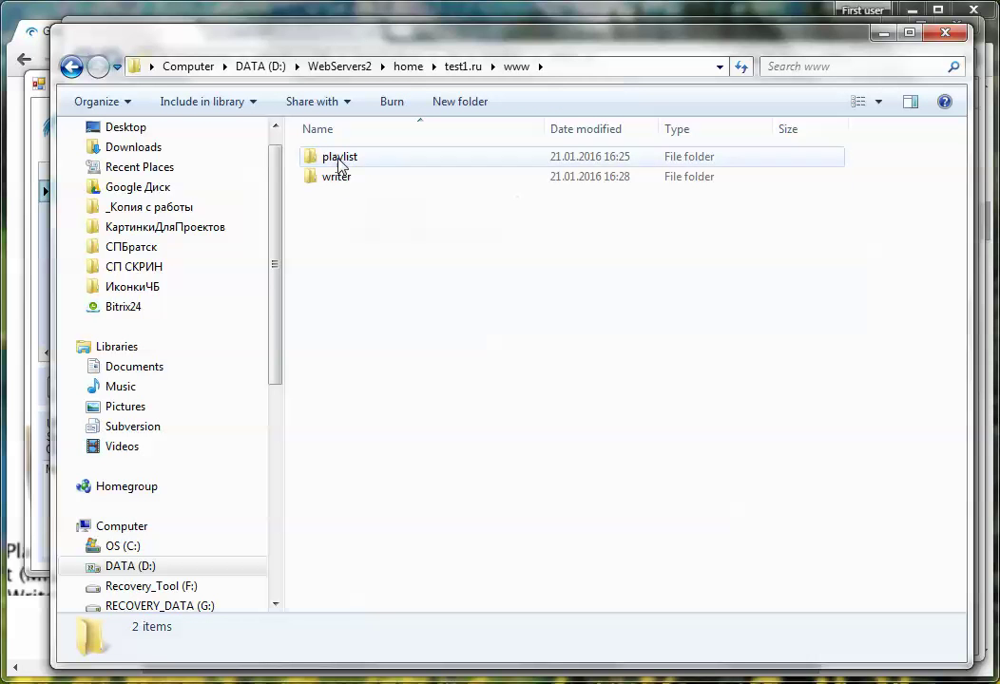
{"action": "mouse_move", "coordinate": [325, 168]}
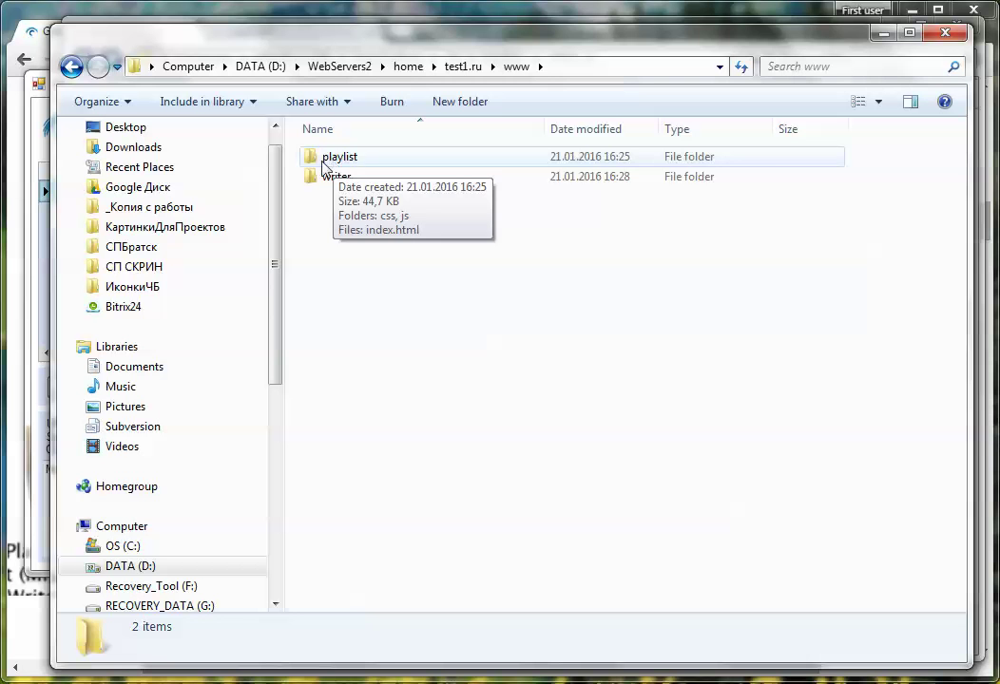
{"action": "double_click", "coordinate": [339, 155]}
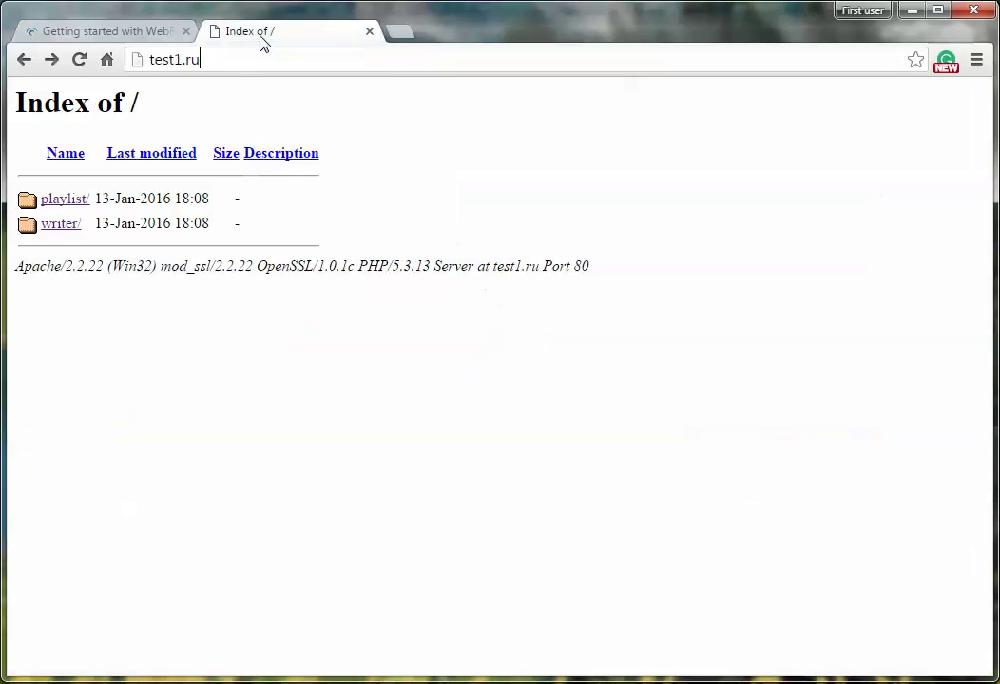
- Load the playlist/ page on test1.ru and bring the streaming sample window back up
{"action": "left_click", "coordinate": [187, 61]}
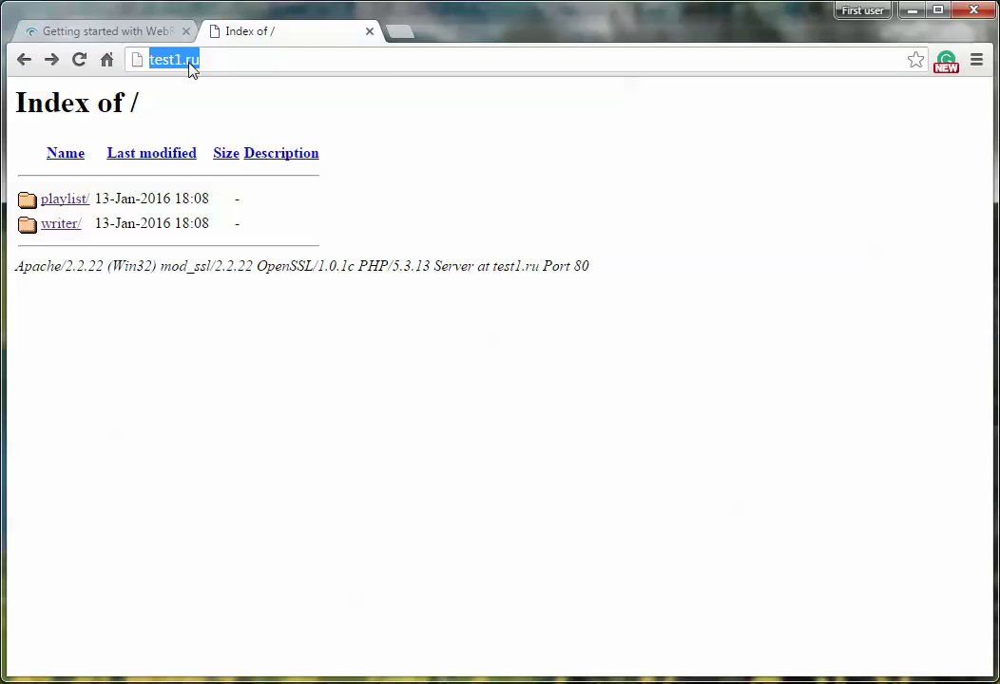
{"action": "mouse_move", "coordinate": [64, 198]}
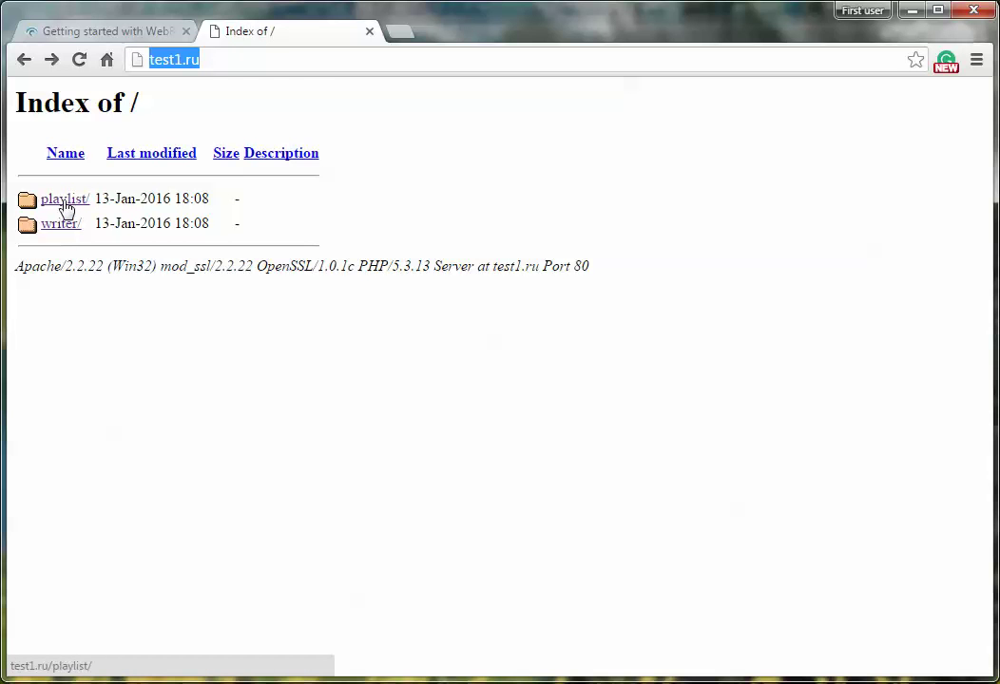
{"action": "mouse_move", "coordinate": [316, 111]}
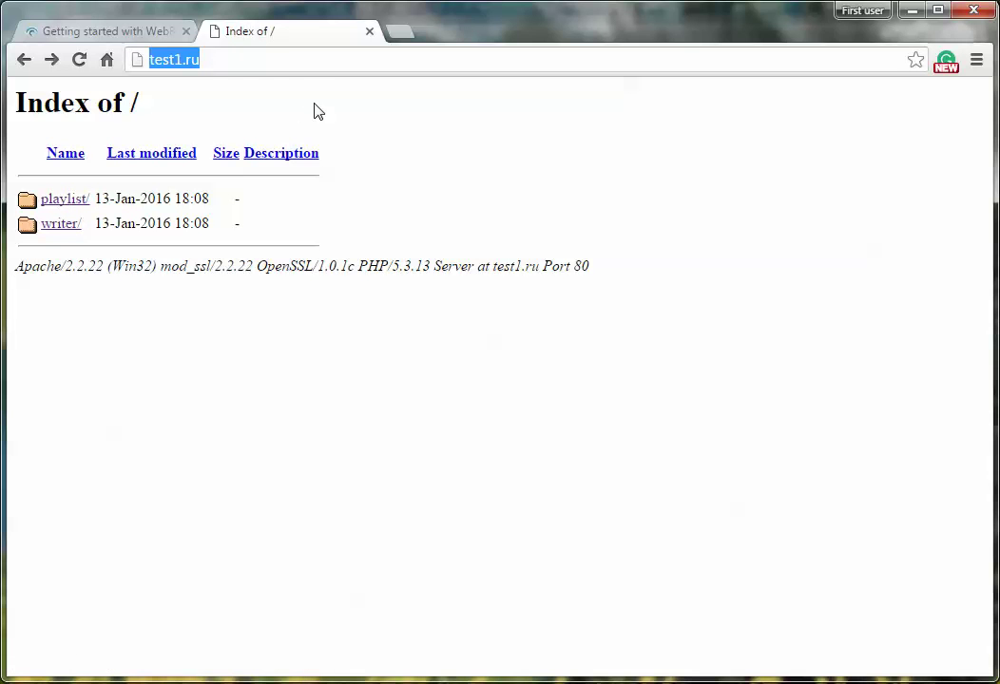
{"action": "mouse_move", "coordinate": [65, 200]}
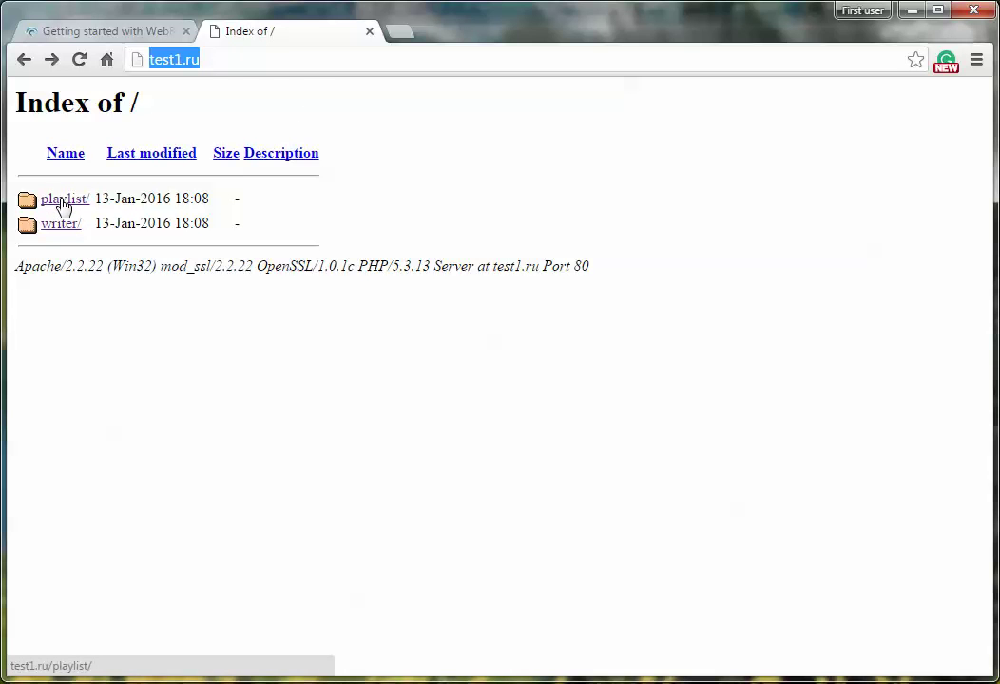
{"action": "left_click", "coordinate": [64, 200]}
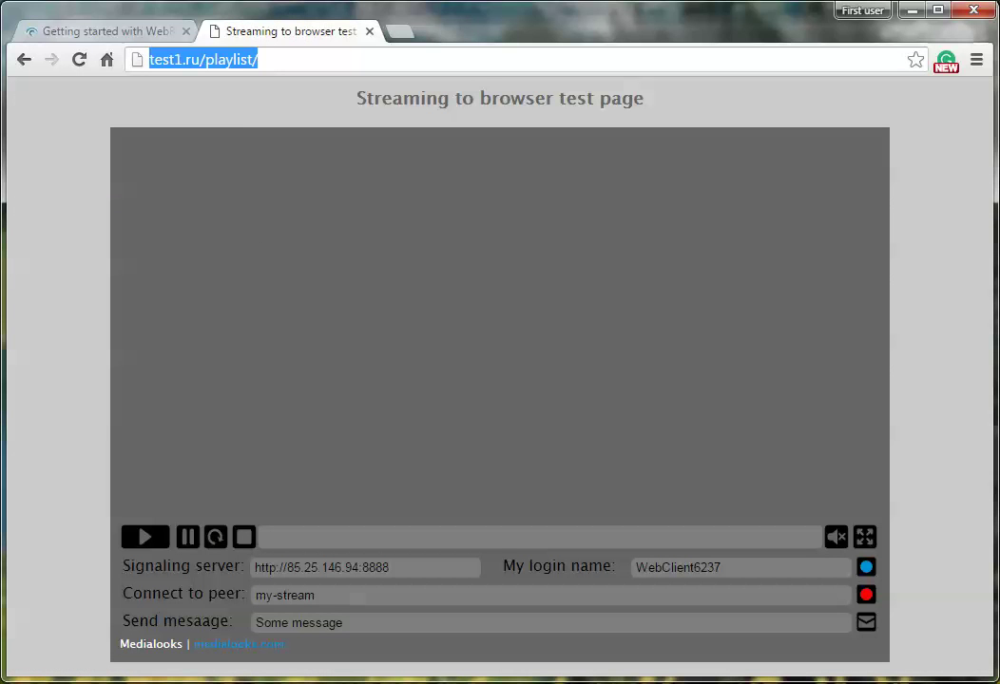
{"action": "mouse_move", "coordinate": [413, 323]}
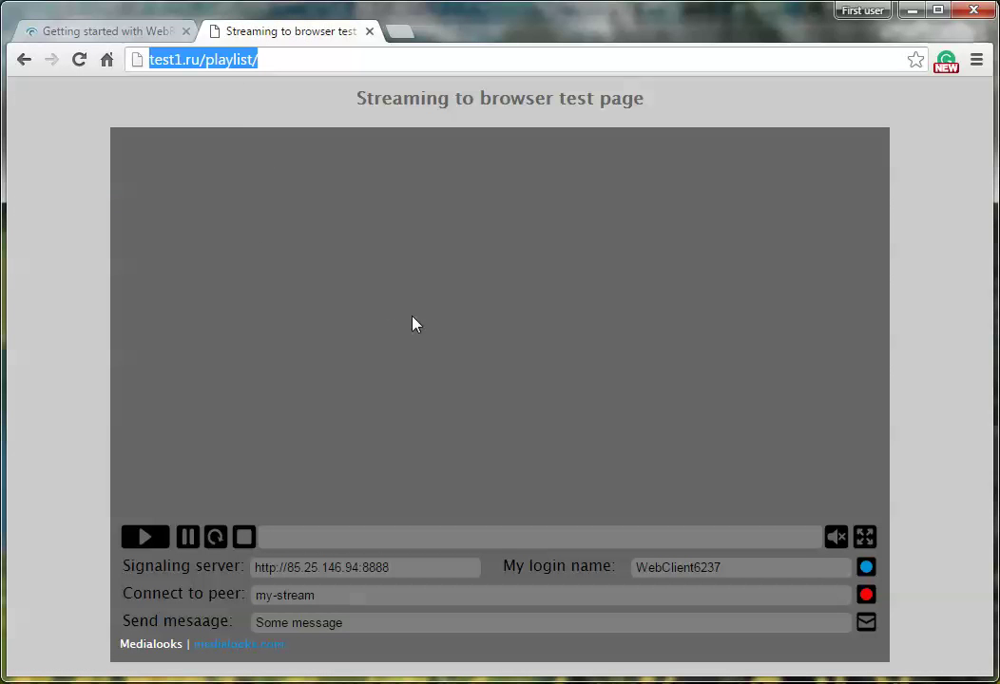
{"action": "mouse_move", "coordinate": [467, 315]}
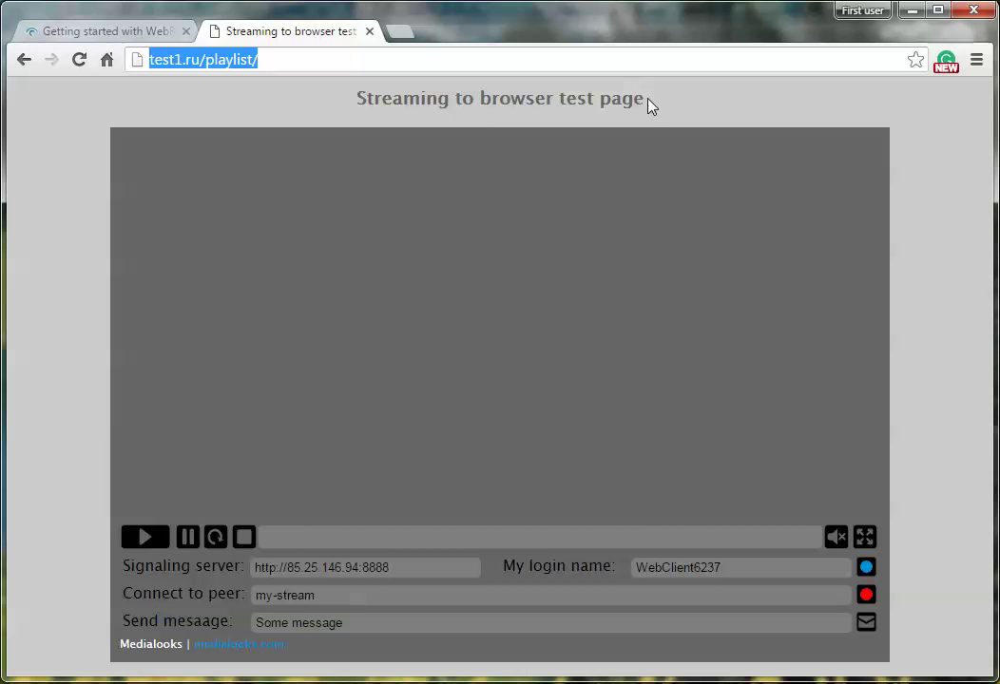
{"action": "mouse_move", "coordinate": [576, 217]}
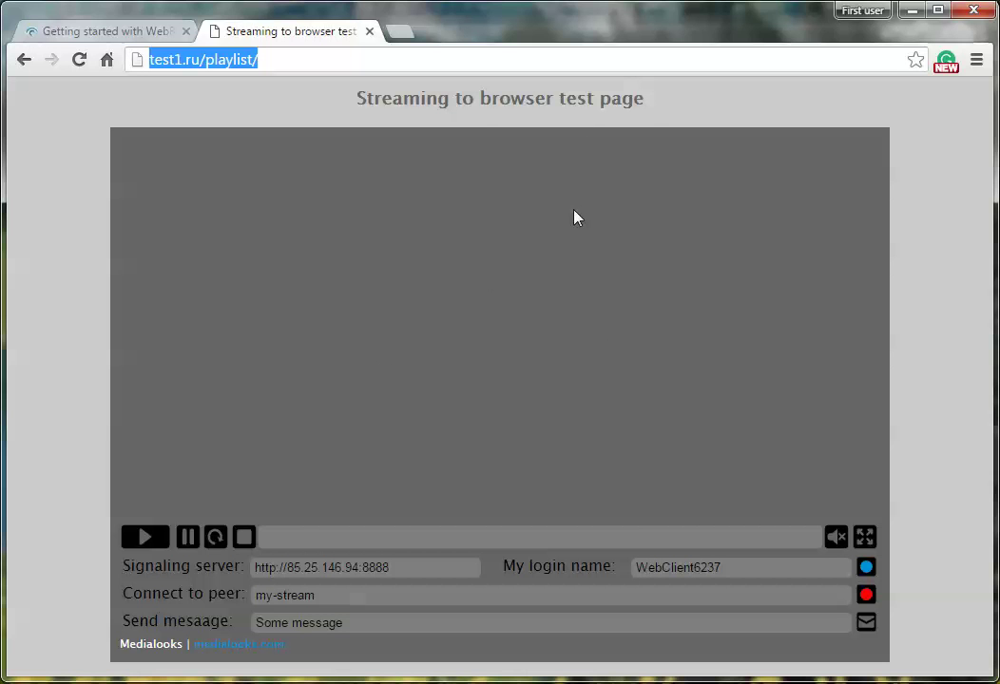
{"action": "mouse_move", "coordinate": [364, 408]}
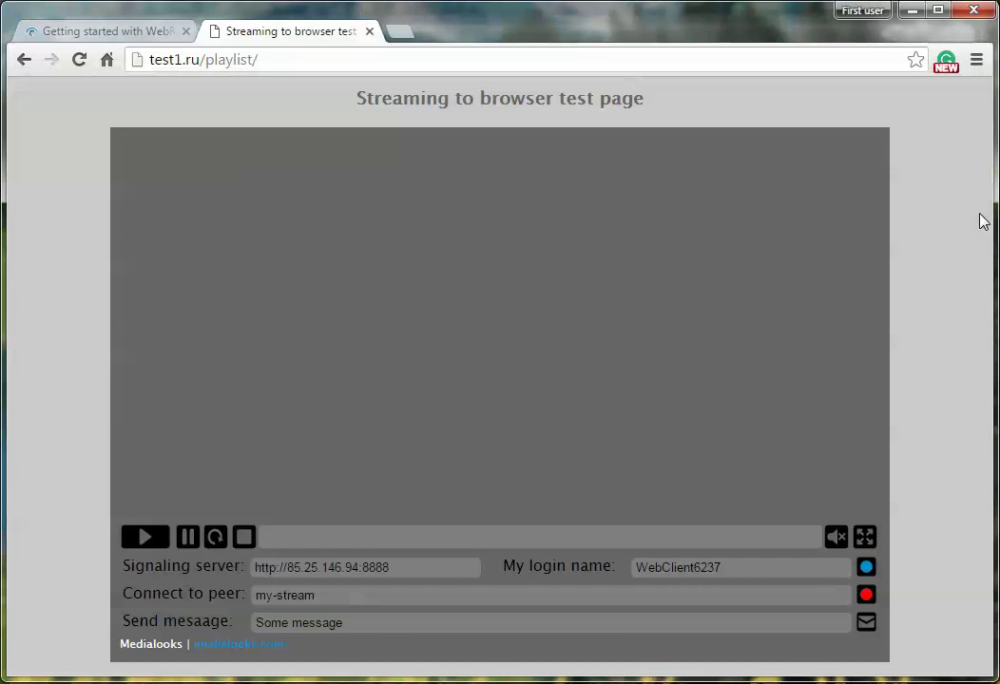
{"action": "mouse_move", "coordinate": [382, 660]}
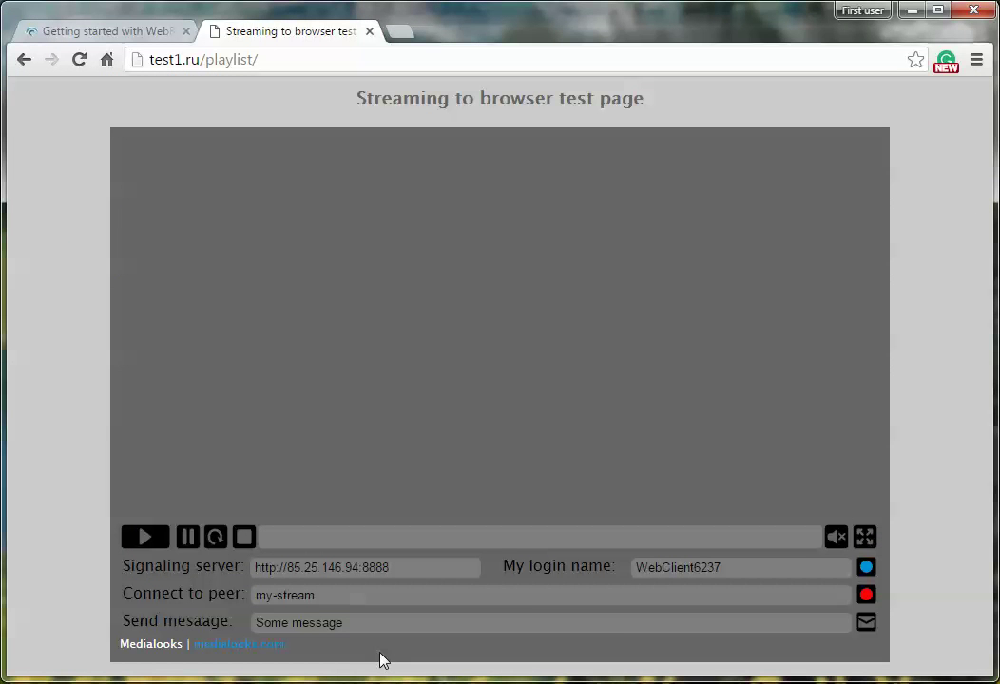
{"action": "double_click", "coordinate": [288, 594]}
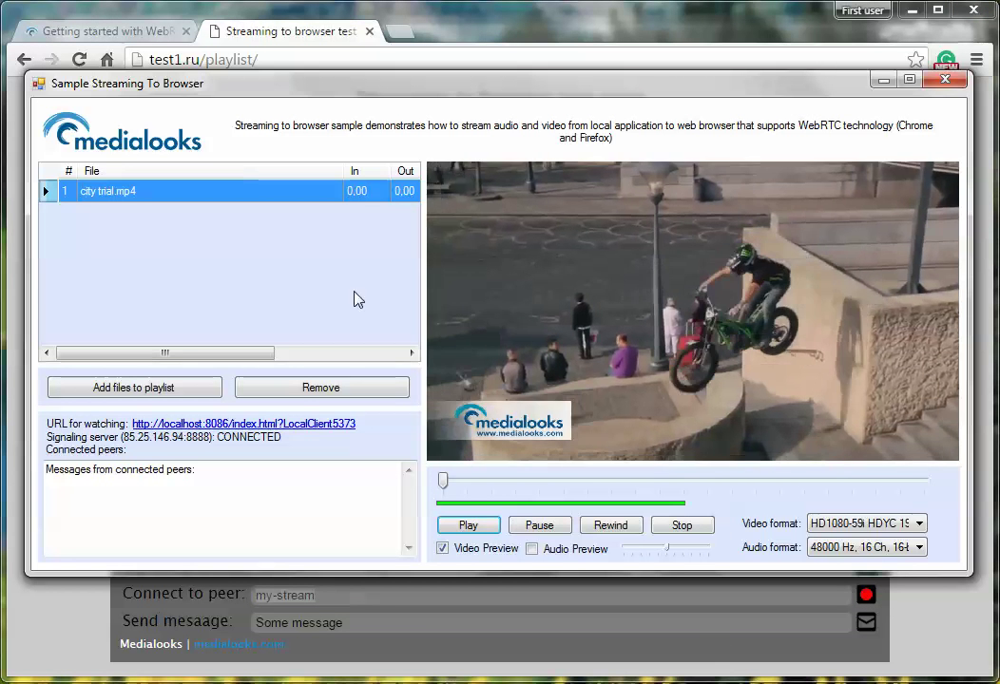
{"action": "left_click", "coordinate": [243, 423]}
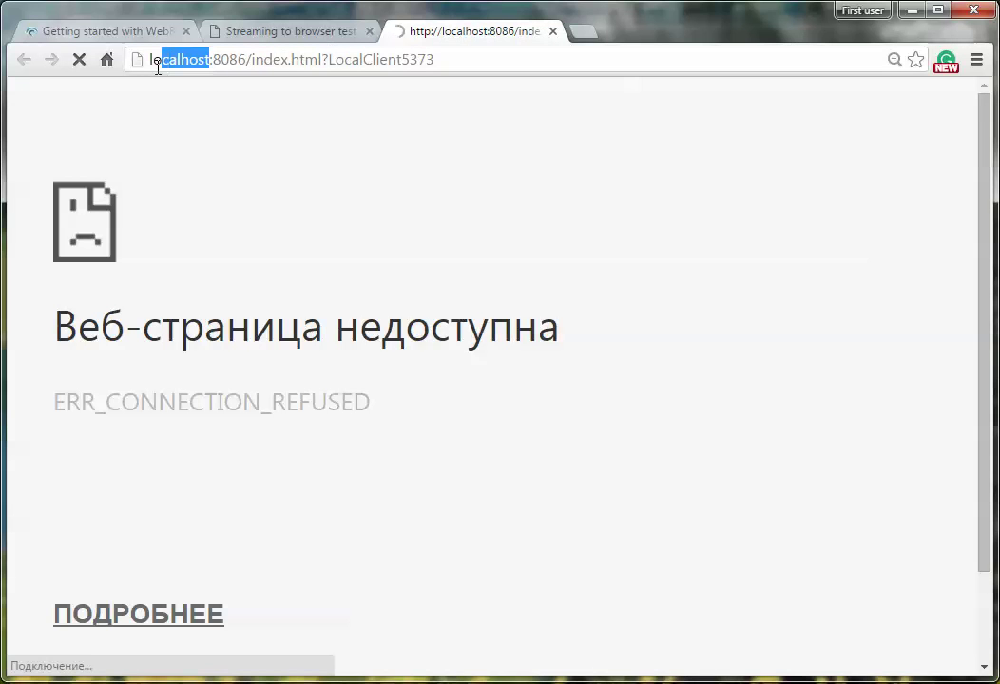
{"action": "left_click", "coordinate": [290, 31]}
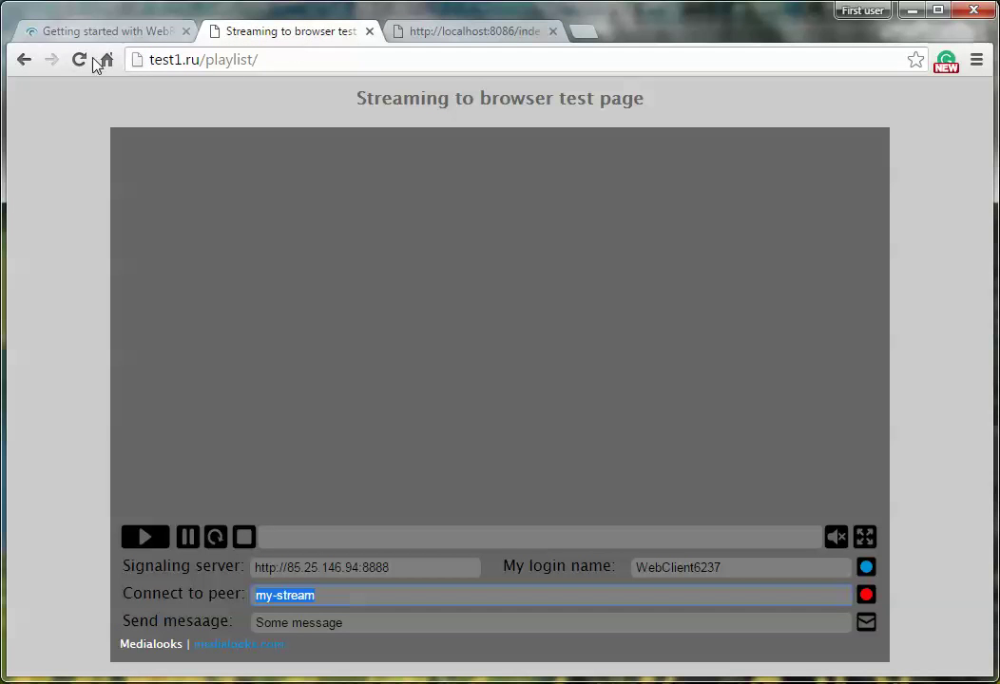
{"action": "left_click", "coordinate": [480, 31]}
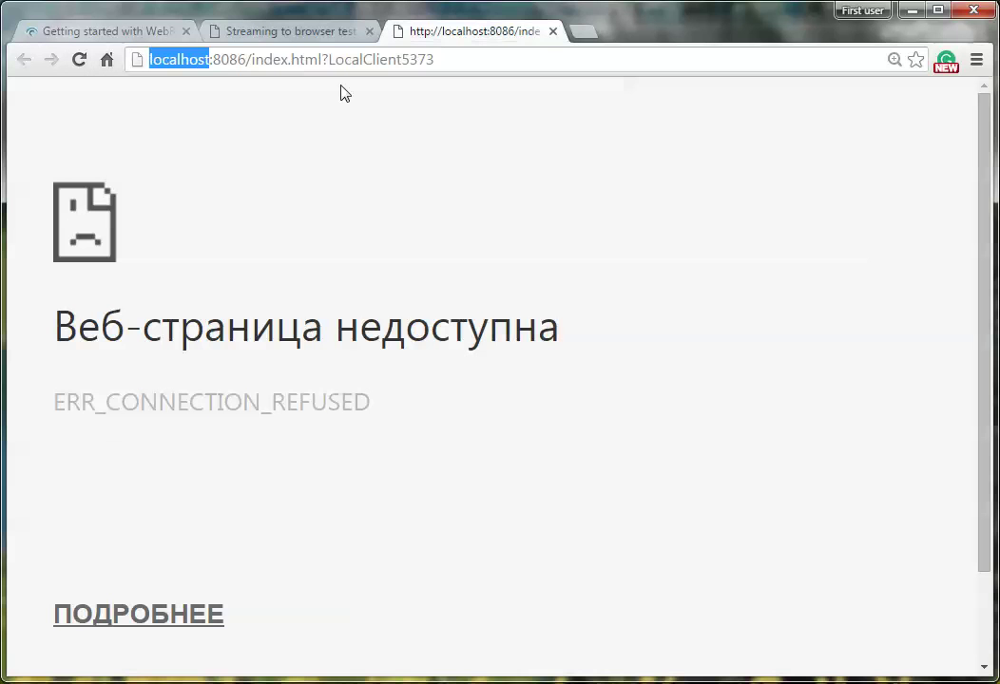
{"action": "type", "text": "http://test1.ru/playlist//index.html?LocalClient5373"}
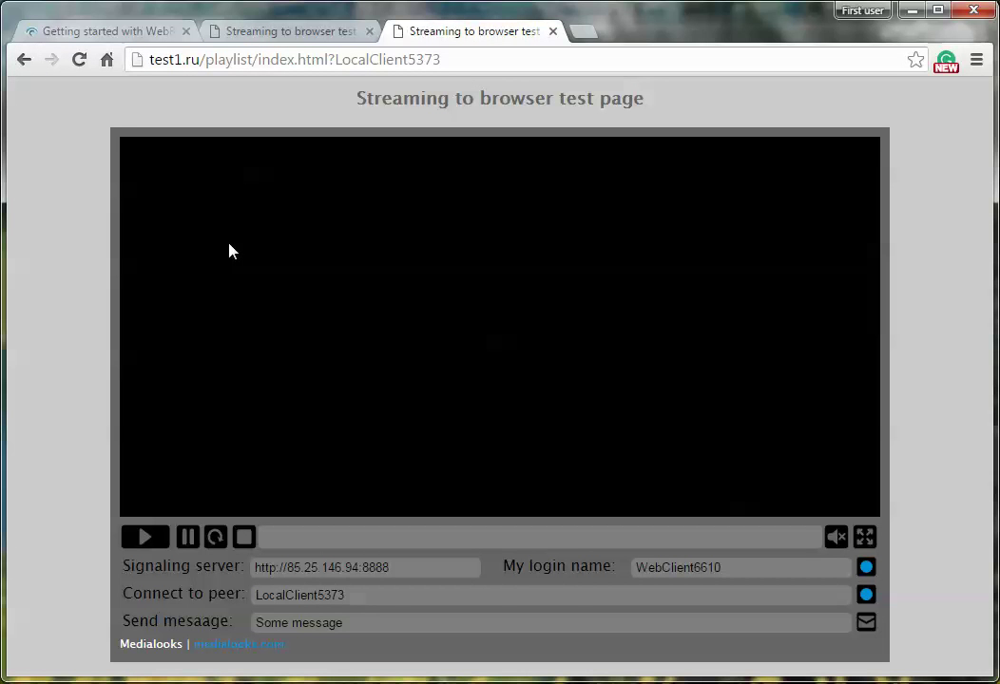
- Start the streamed video in the player and scroll down to view it
{"action": "left_click", "coordinate": [145, 536]}
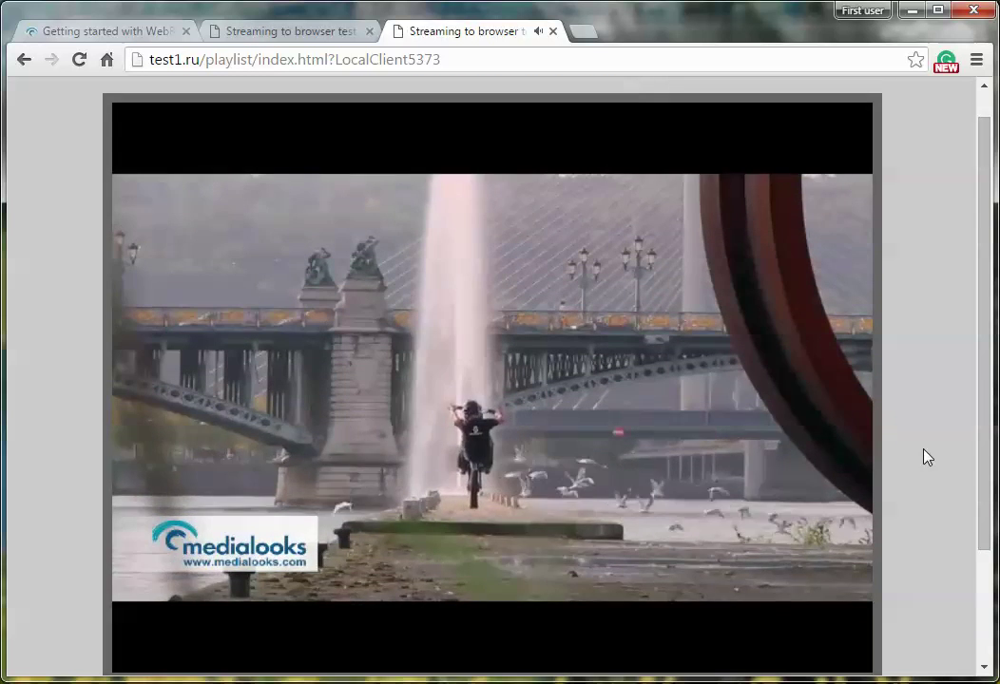
{"action": "scroll", "scroll_direction": "down", "scroll_amount": 3}
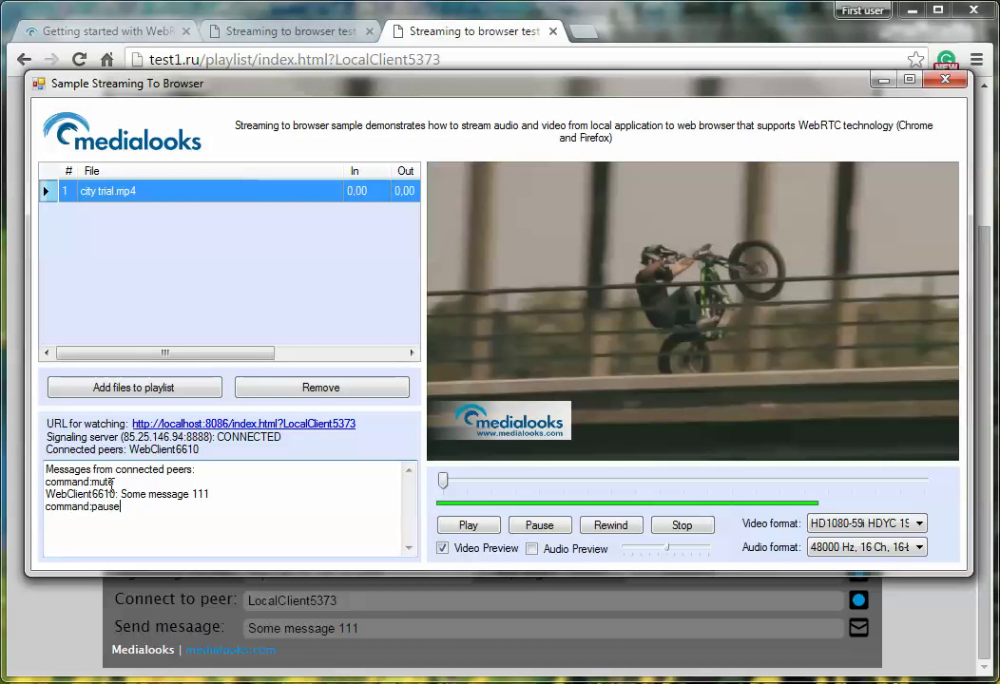
- Review the mute, pause, play, rewind and stop messages, then close the sample
{"action": "double_click", "coordinate": [81, 507]}
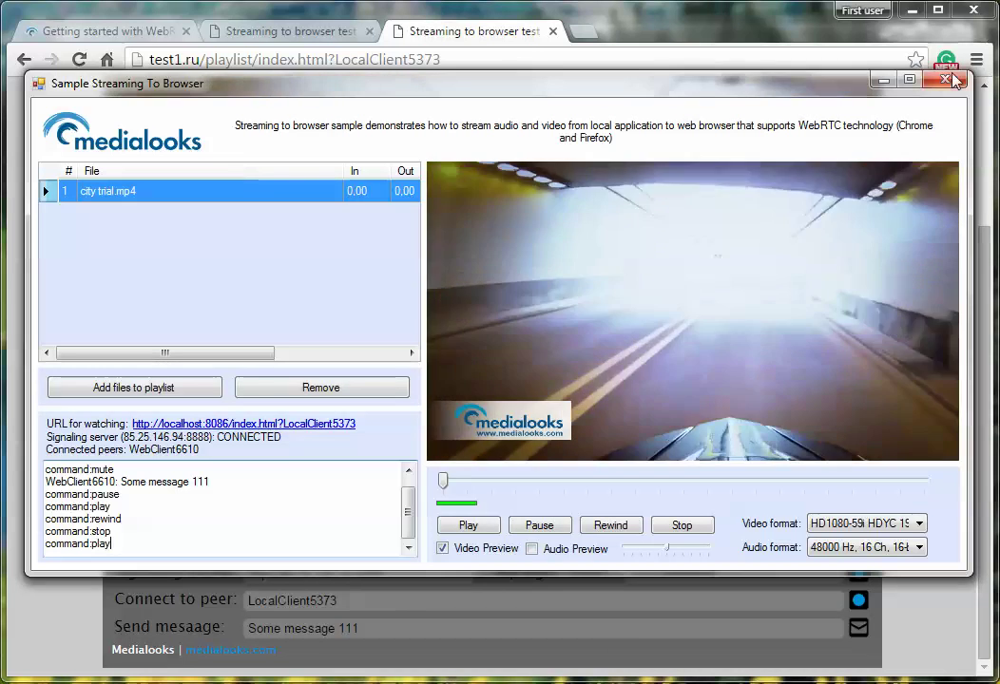
{"action": "left_click", "coordinate": [946, 80]}
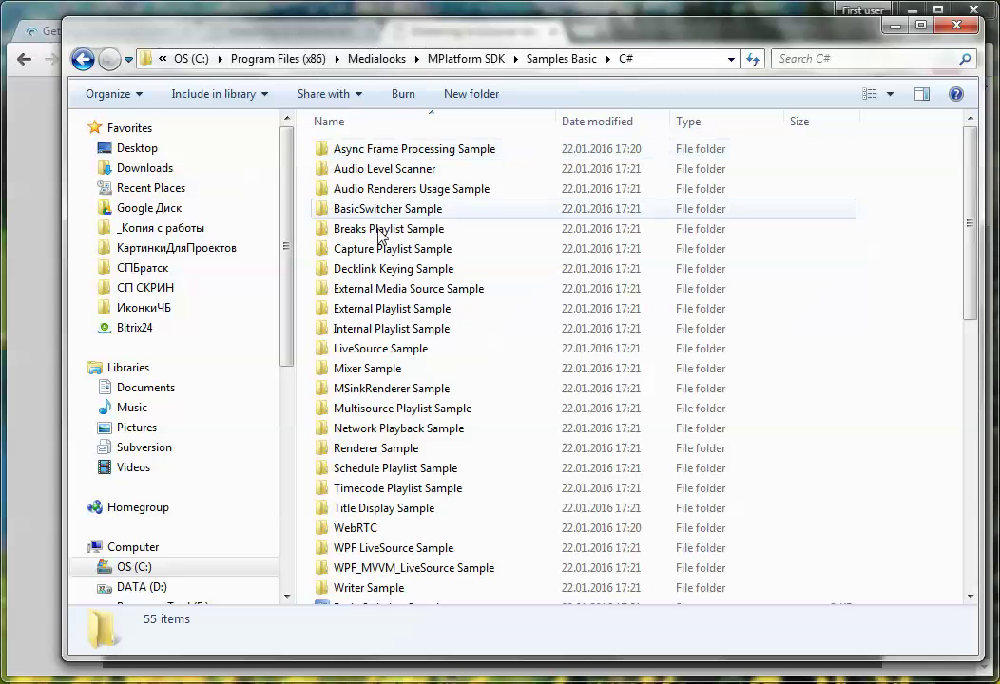
- Open WebRTC > Sample Remote Writing Control > Debug to launch that application
{"action": "double_click", "coordinate": [355, 527]}
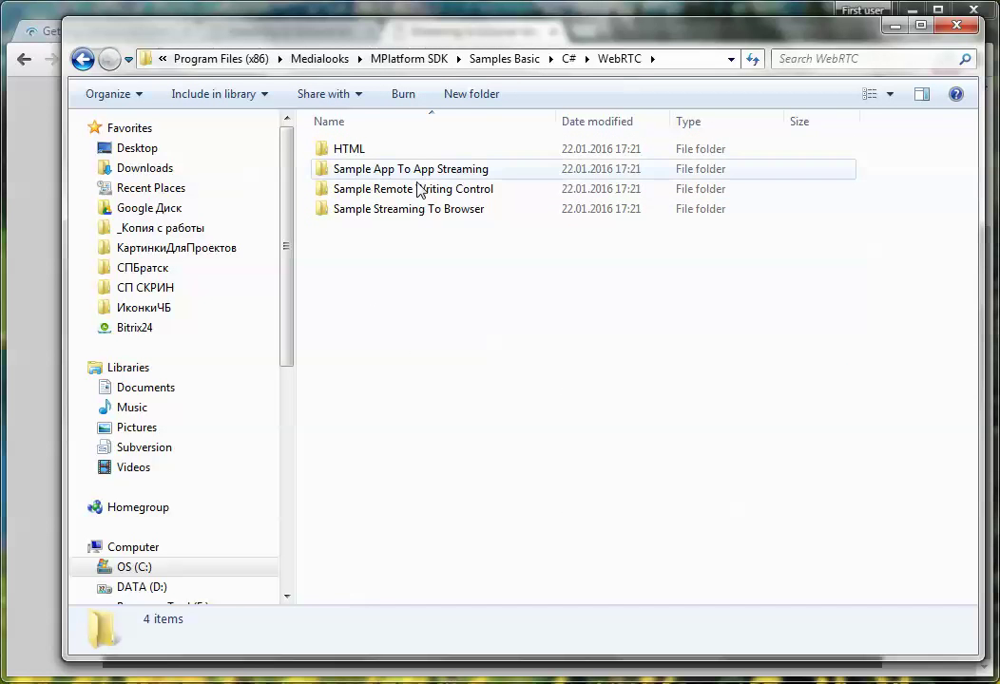
{"action": "double_click", "coordinate": [412, 188]}
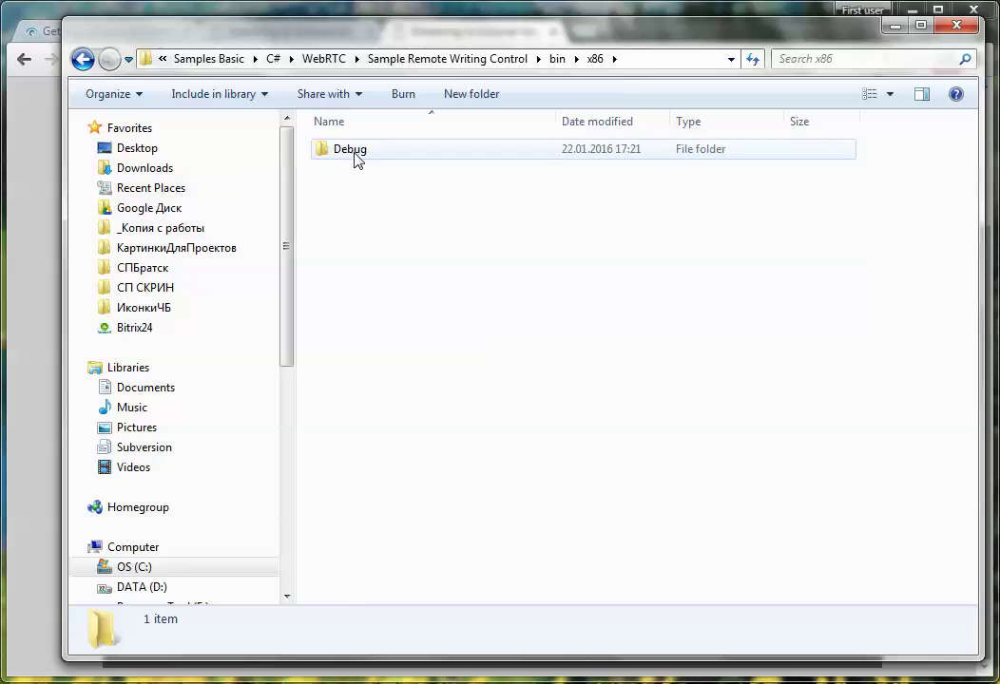
{"action": "double_click", "coordinate": [350, 148]}
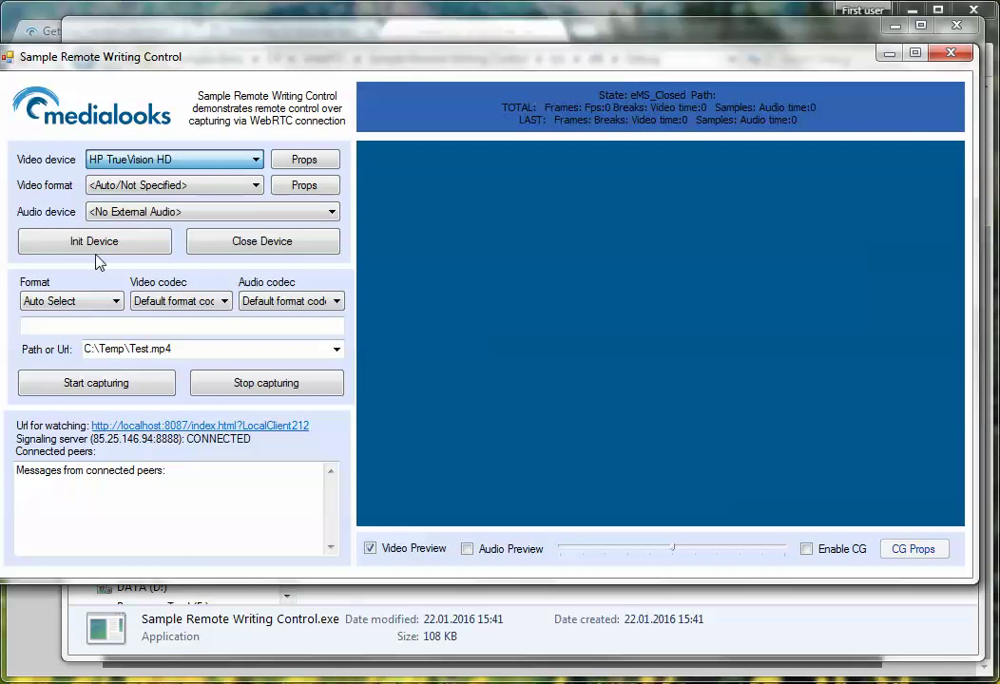
- Initialise the HP TrueVision HD webcam to show a live 1280x720 preview
{"action": "left_click", "coordinate": [94, 241]}
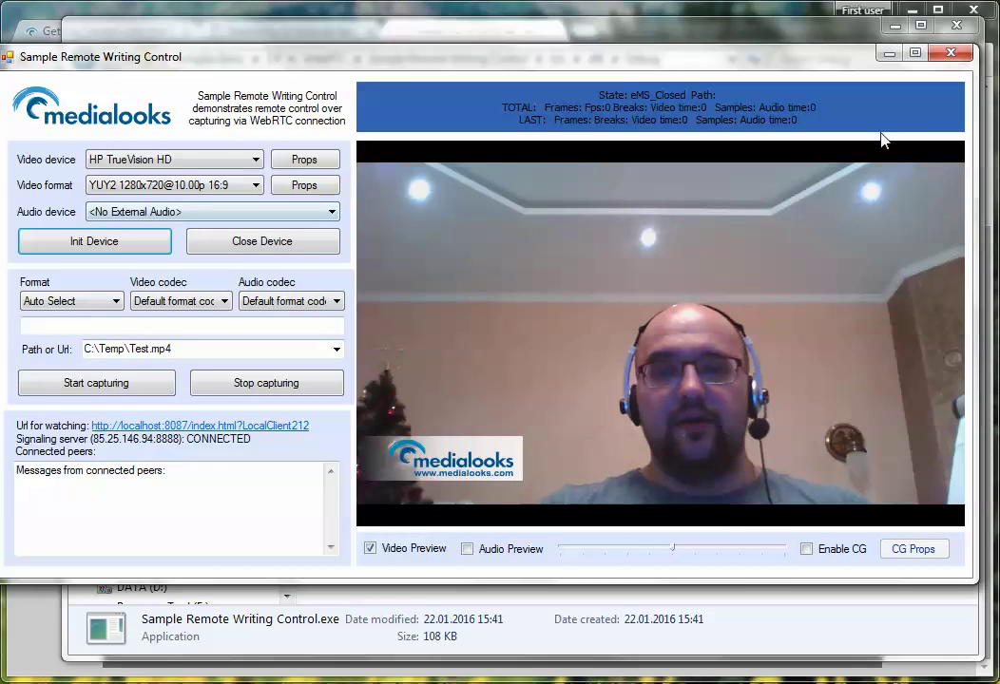
{"action": "mouse_move", "coordinate": [598, 17]}
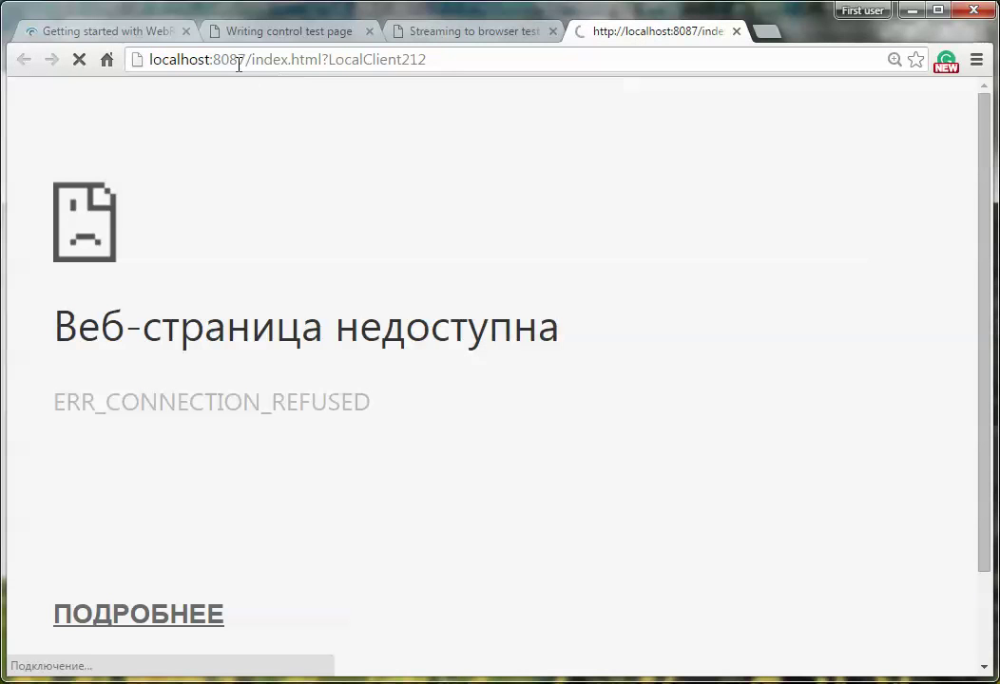
- Load the test1.ru/writer index.html?LocalClient212 writer test page and scroll down
{"action": "type", "text": "http://test1.ru/writer//index.html?LocalClient212"}
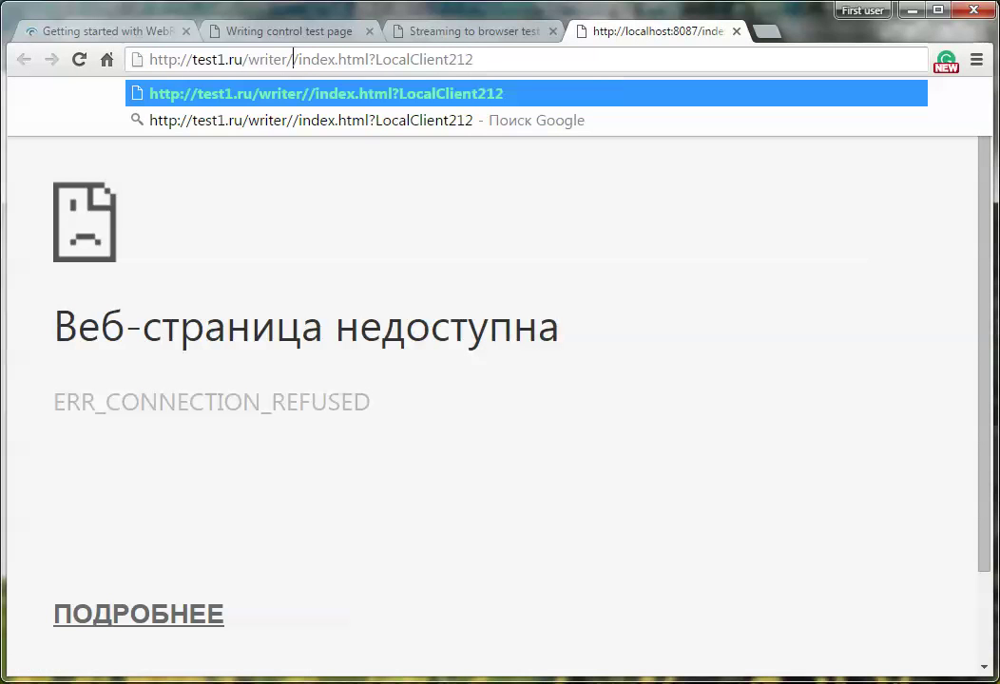
{"action": "left_click", "coordinate": [342, 92]}
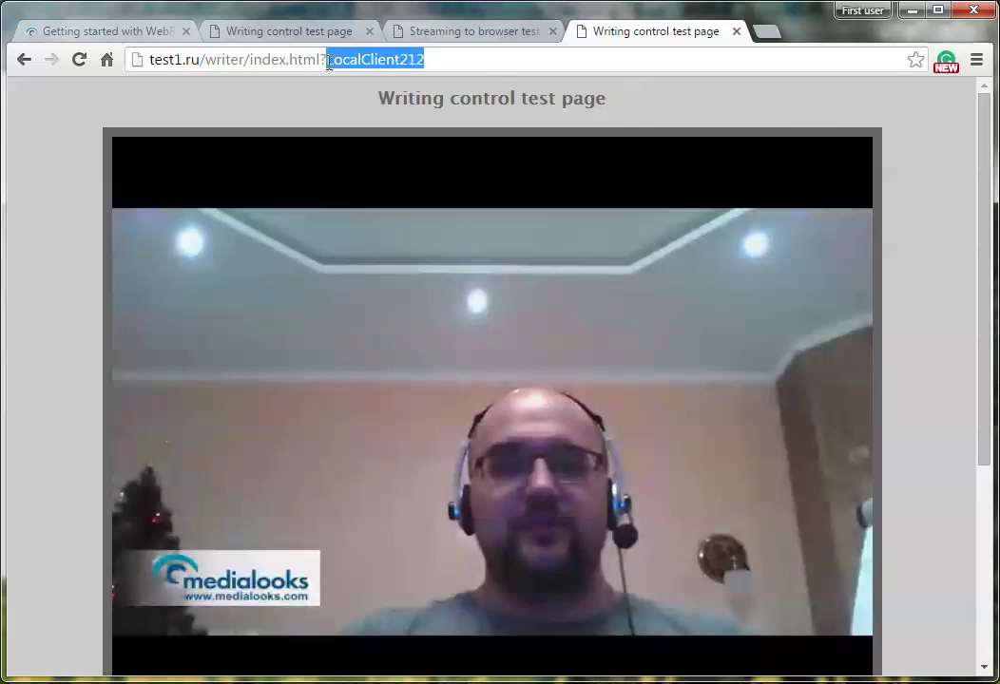
{"action": "scroll", "scroll_direction": "down", "scroll_amount": 3}
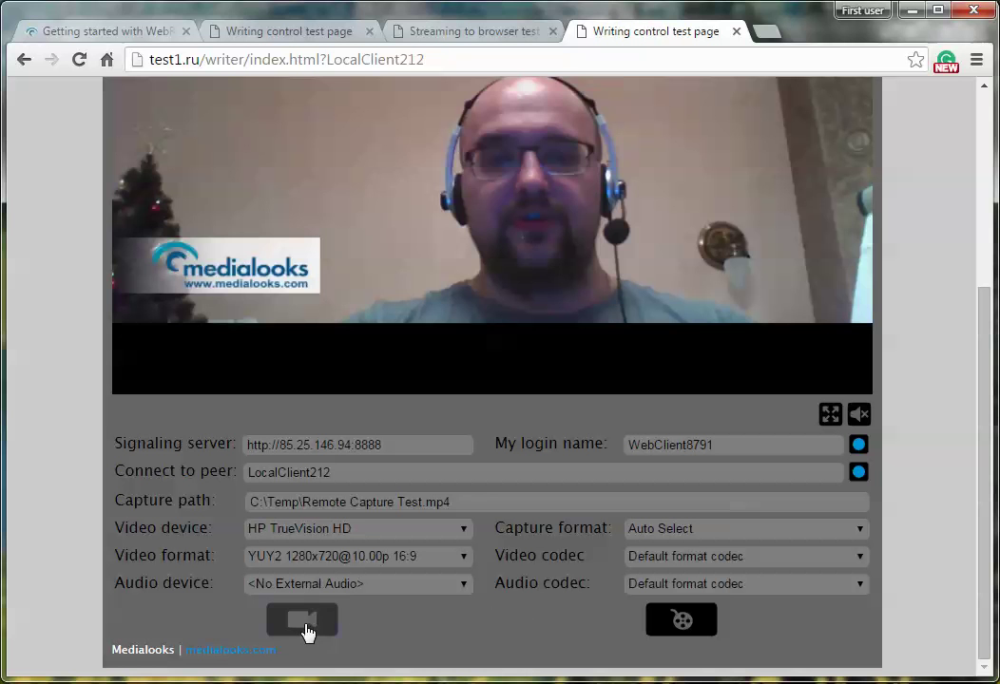
- Remotely reinitialise the webcam and start capturing to Remote Capture Test.mp4
{"action": "left_click", "coordinate": [301, 620]}
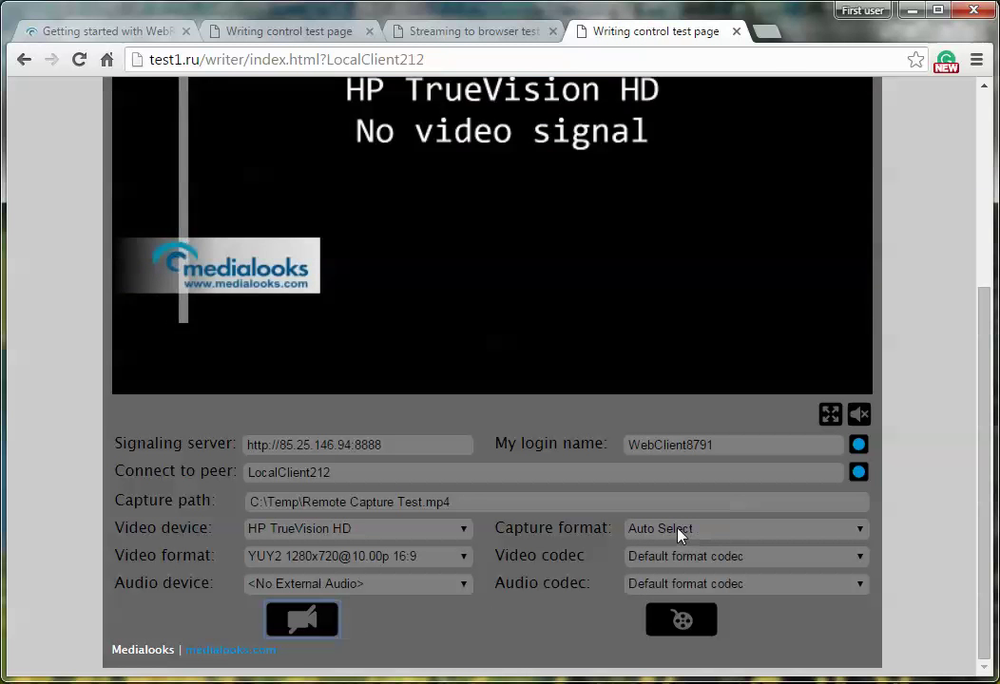
{"action": "left_click", "coordinate": [679, 619]}
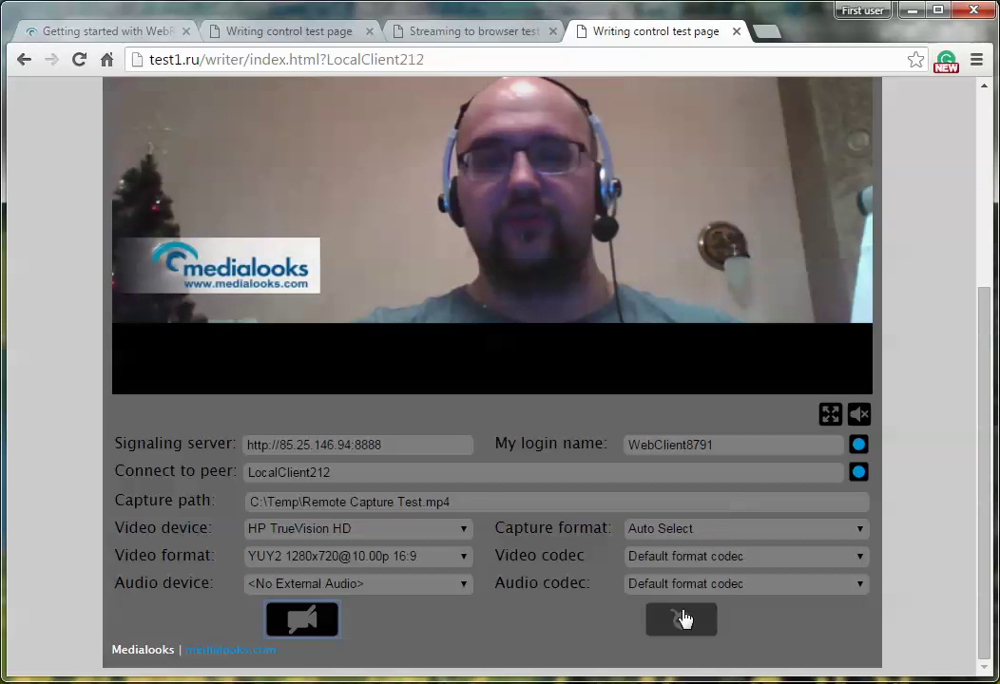